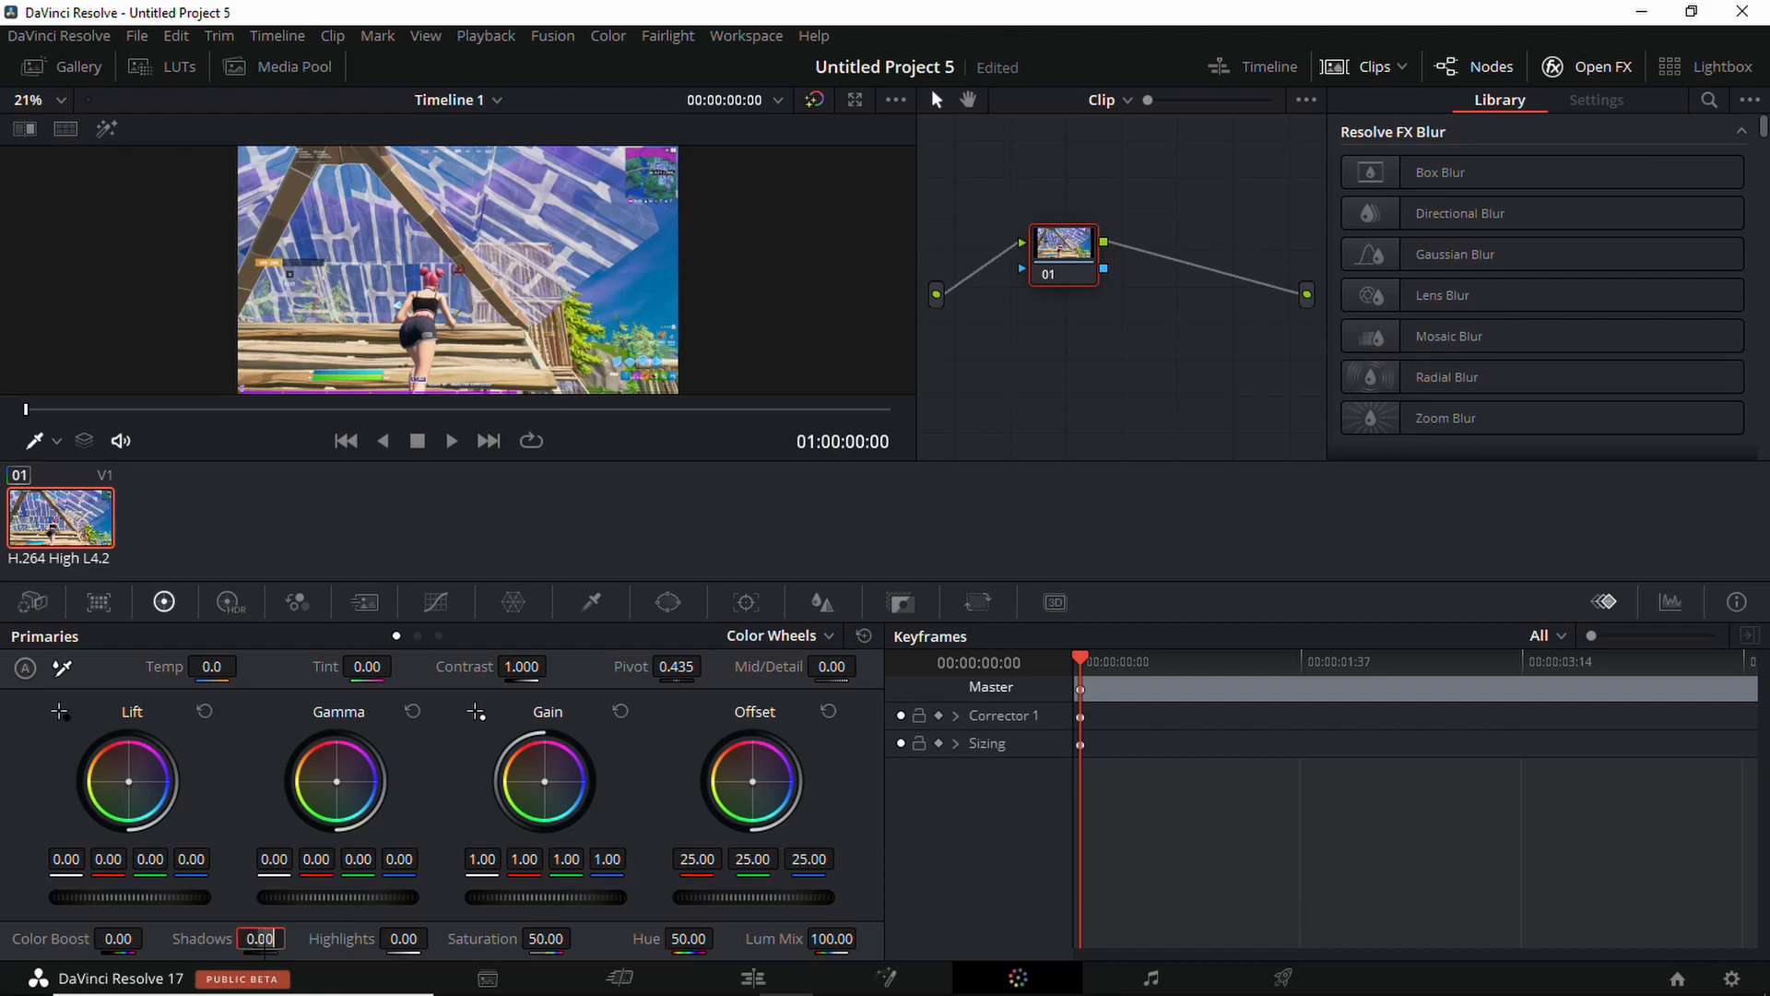
# - Grade the clip's primaries with shadows -84.5, highlights 30 and hue 55, then view the Edit page
pyautogui.write('-3')
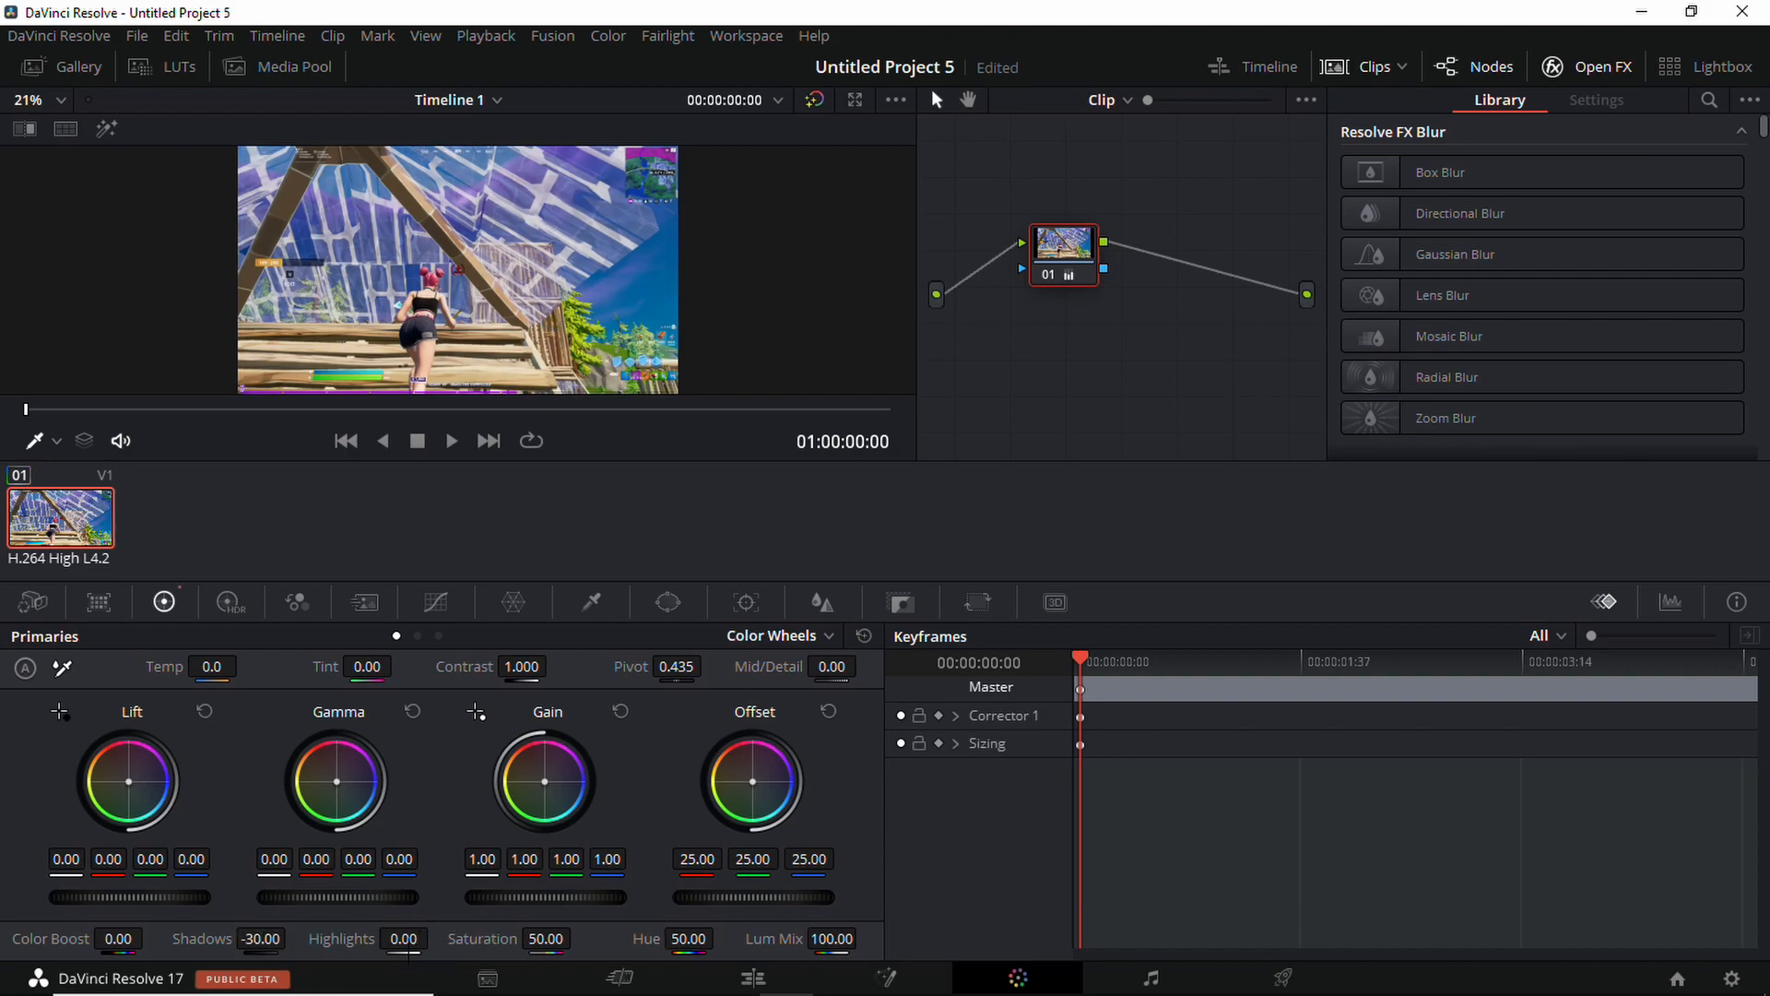
pyautogui.click(402, 938)
pyautogui.write('30')
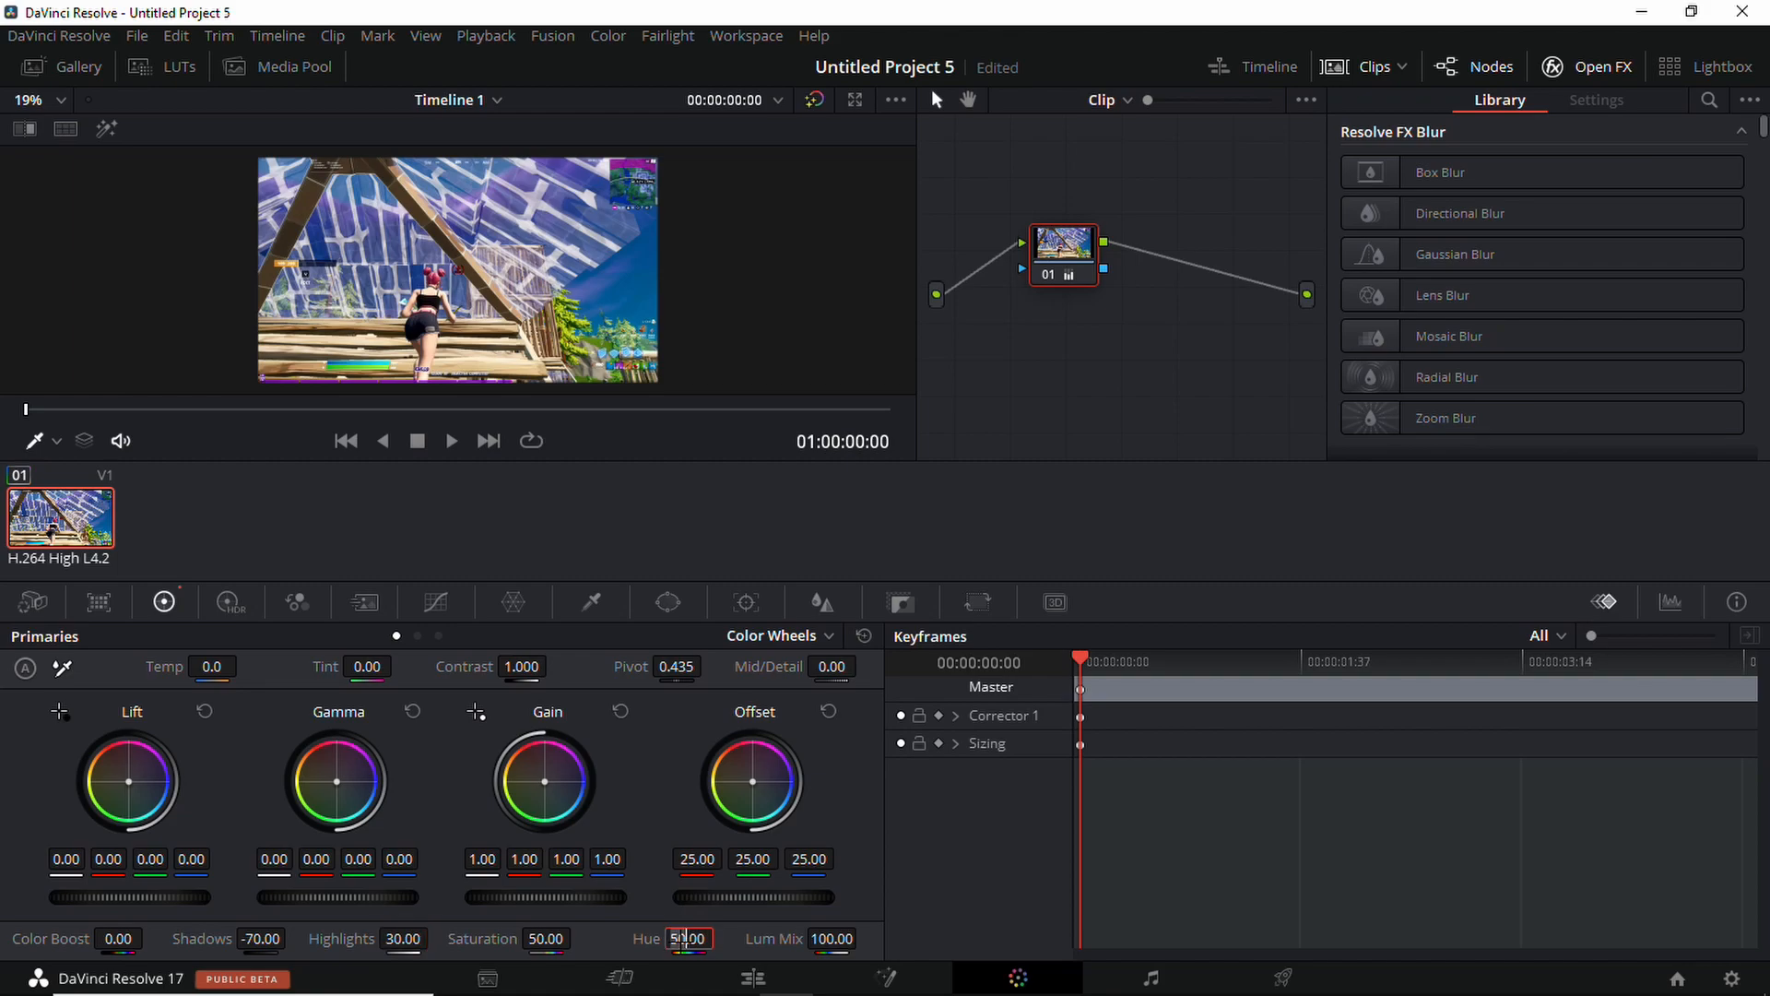
pyautogui.write('55.00')
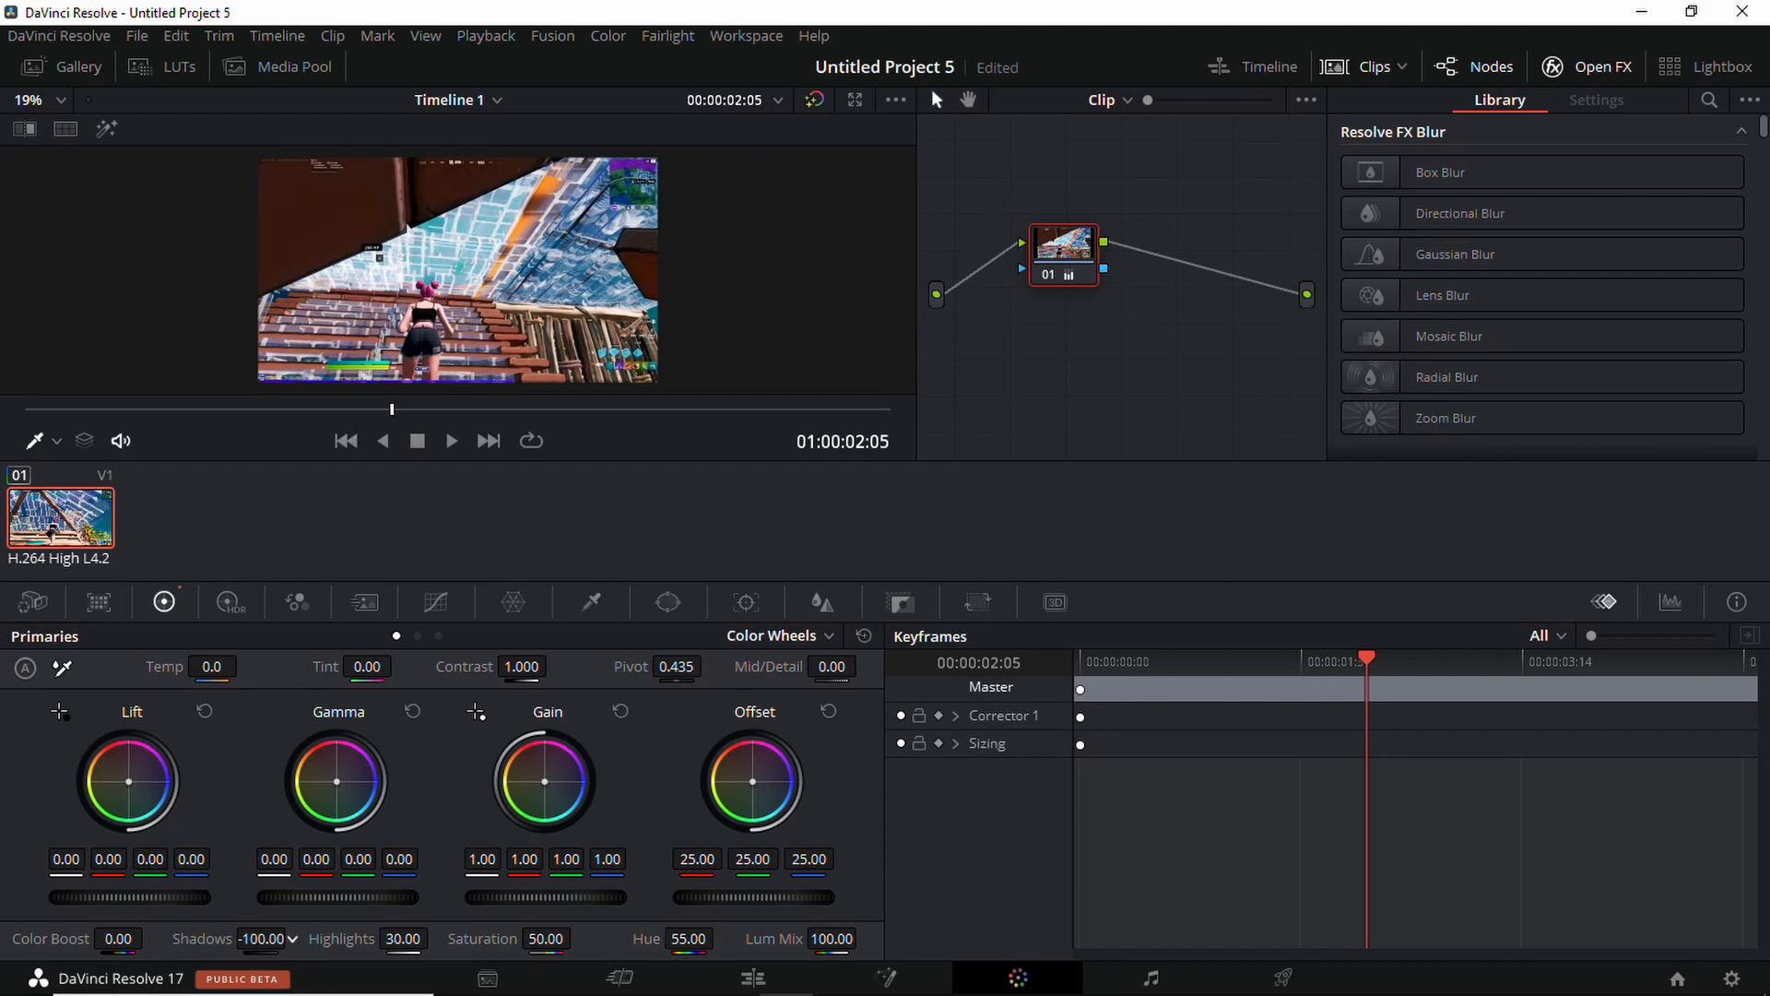
pyautogui.moveTo(260, 939); pyautogui.dragTo(287, 931)
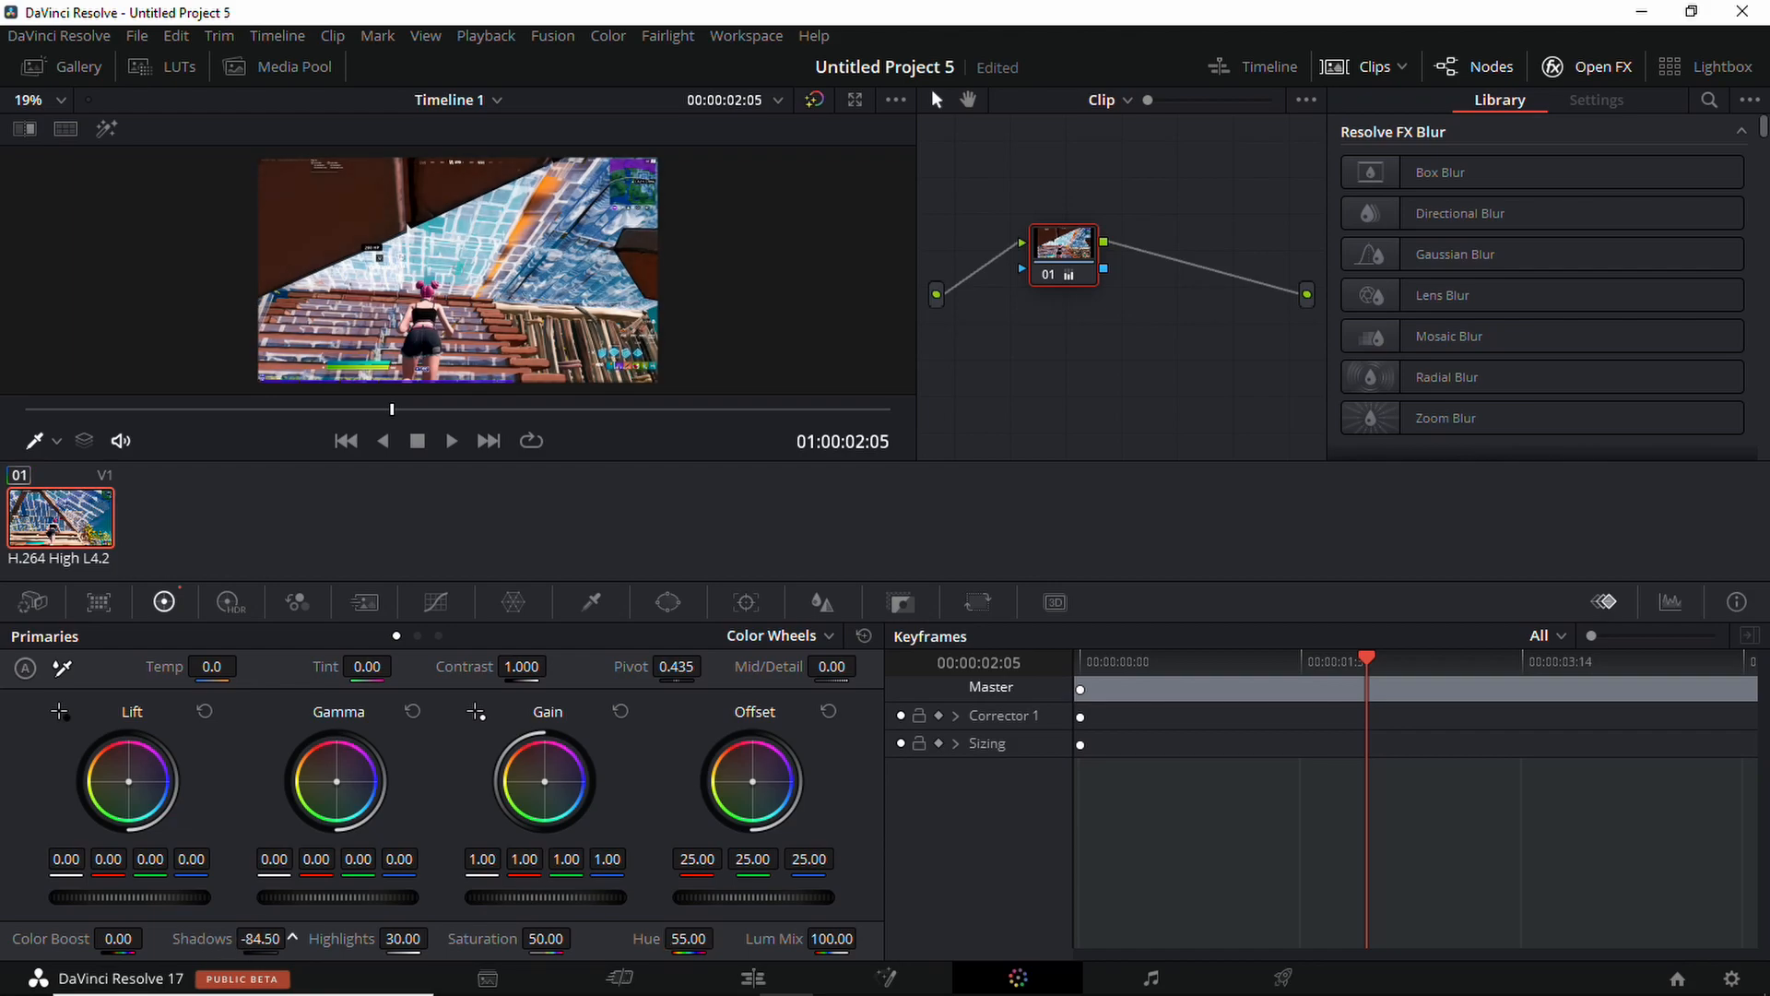
pyautogui.click(752, 978)
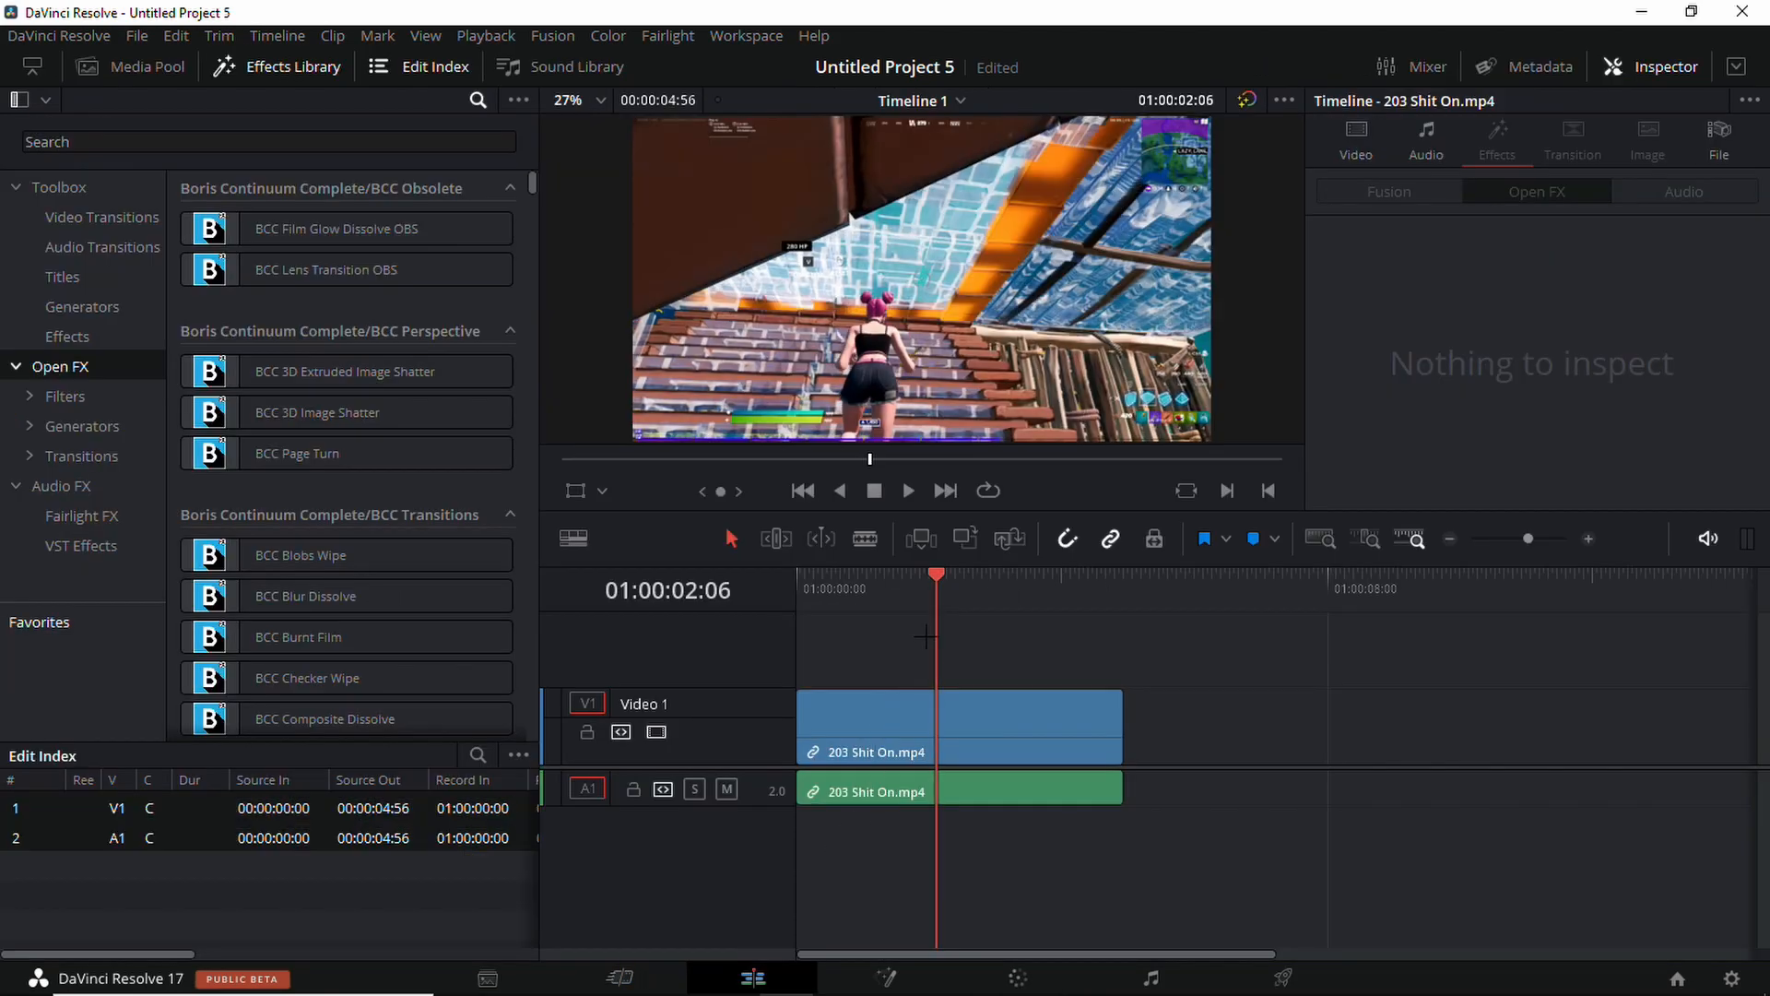
# - Reset the primaries shadows and highlights to 0, keeping hue at 55, and return to Edit
pyautogui.click(909, 490)
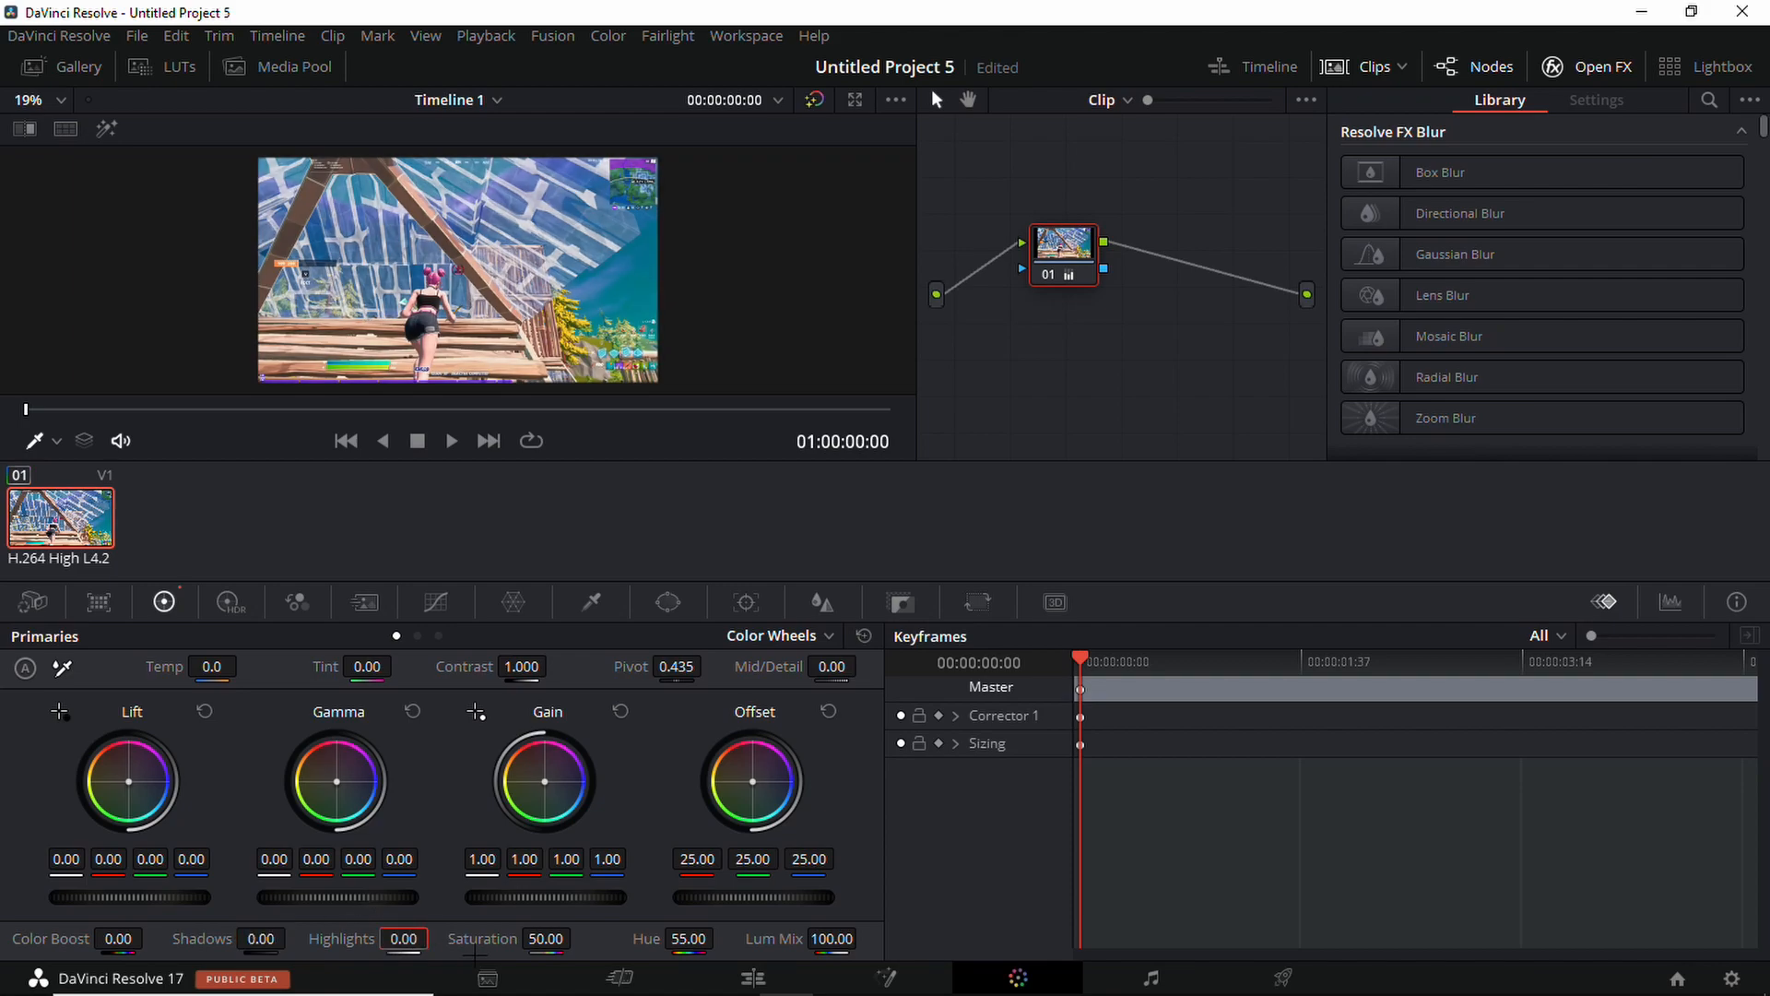
pyautogui.click(688, 939)
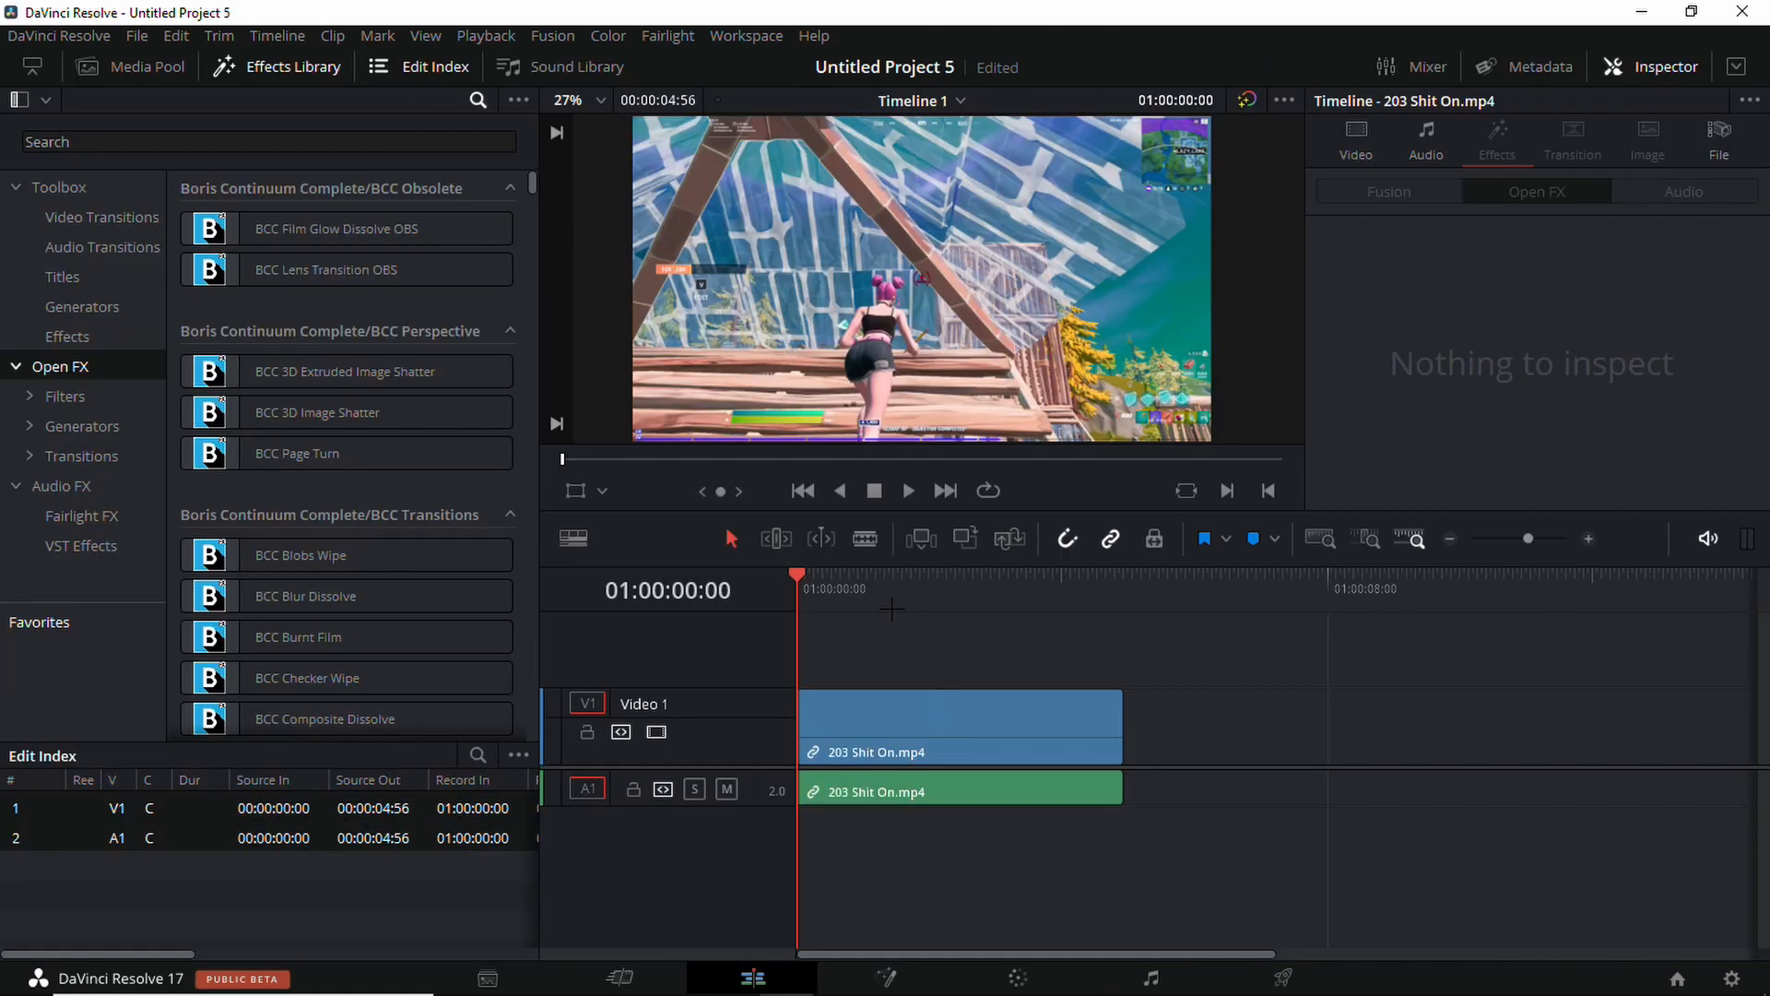
# - Play and stop the clip on the timeline, then bring it into Fusion
pyautogui.click(916, 573)
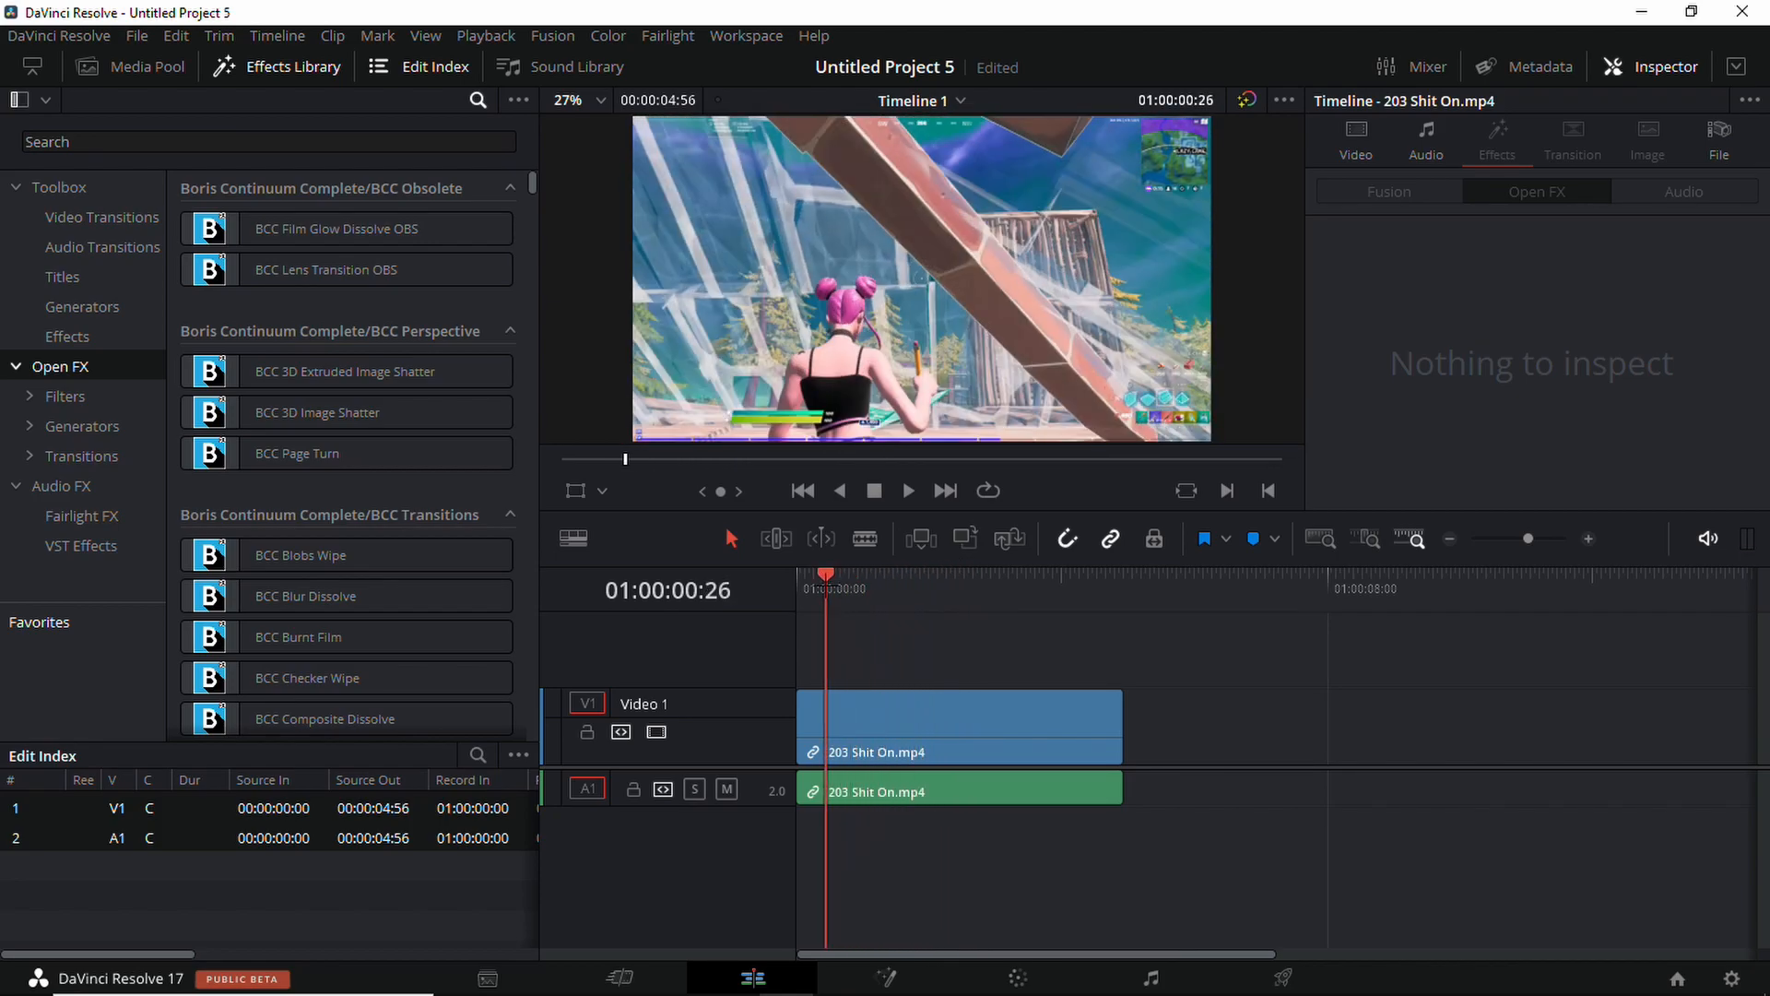
pyautogui.click(909, 490)
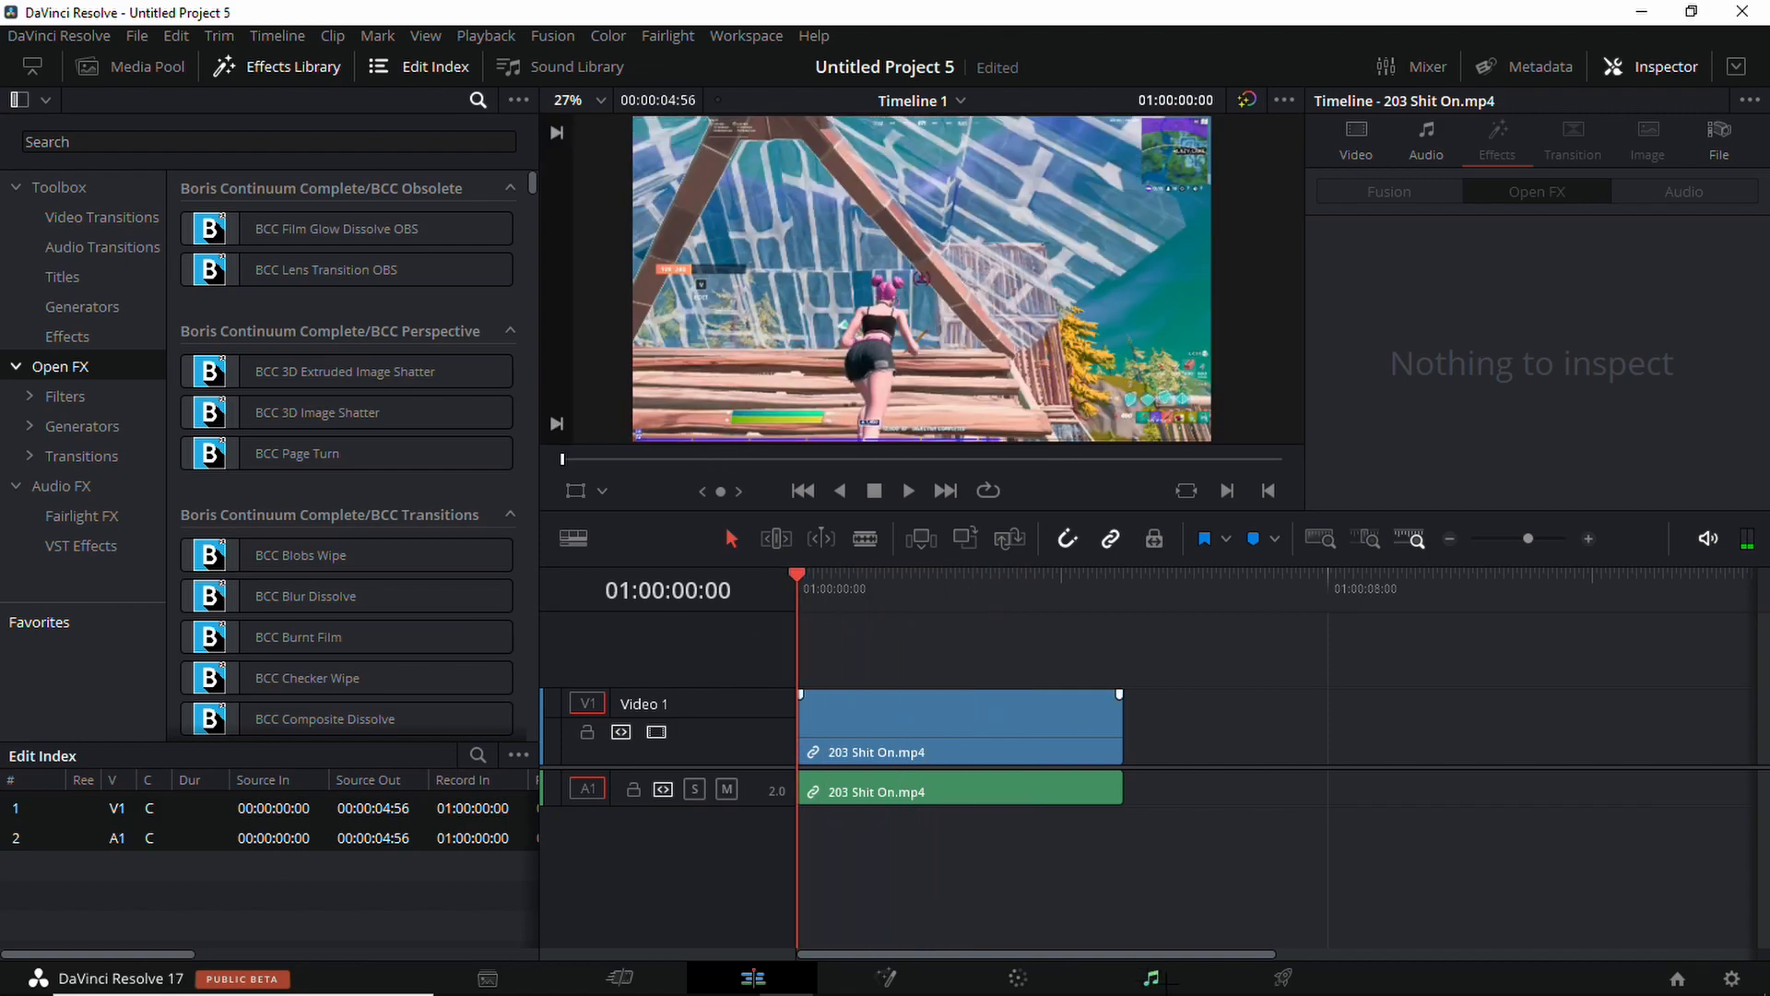
pyautogui.moveTo(1282, 976)
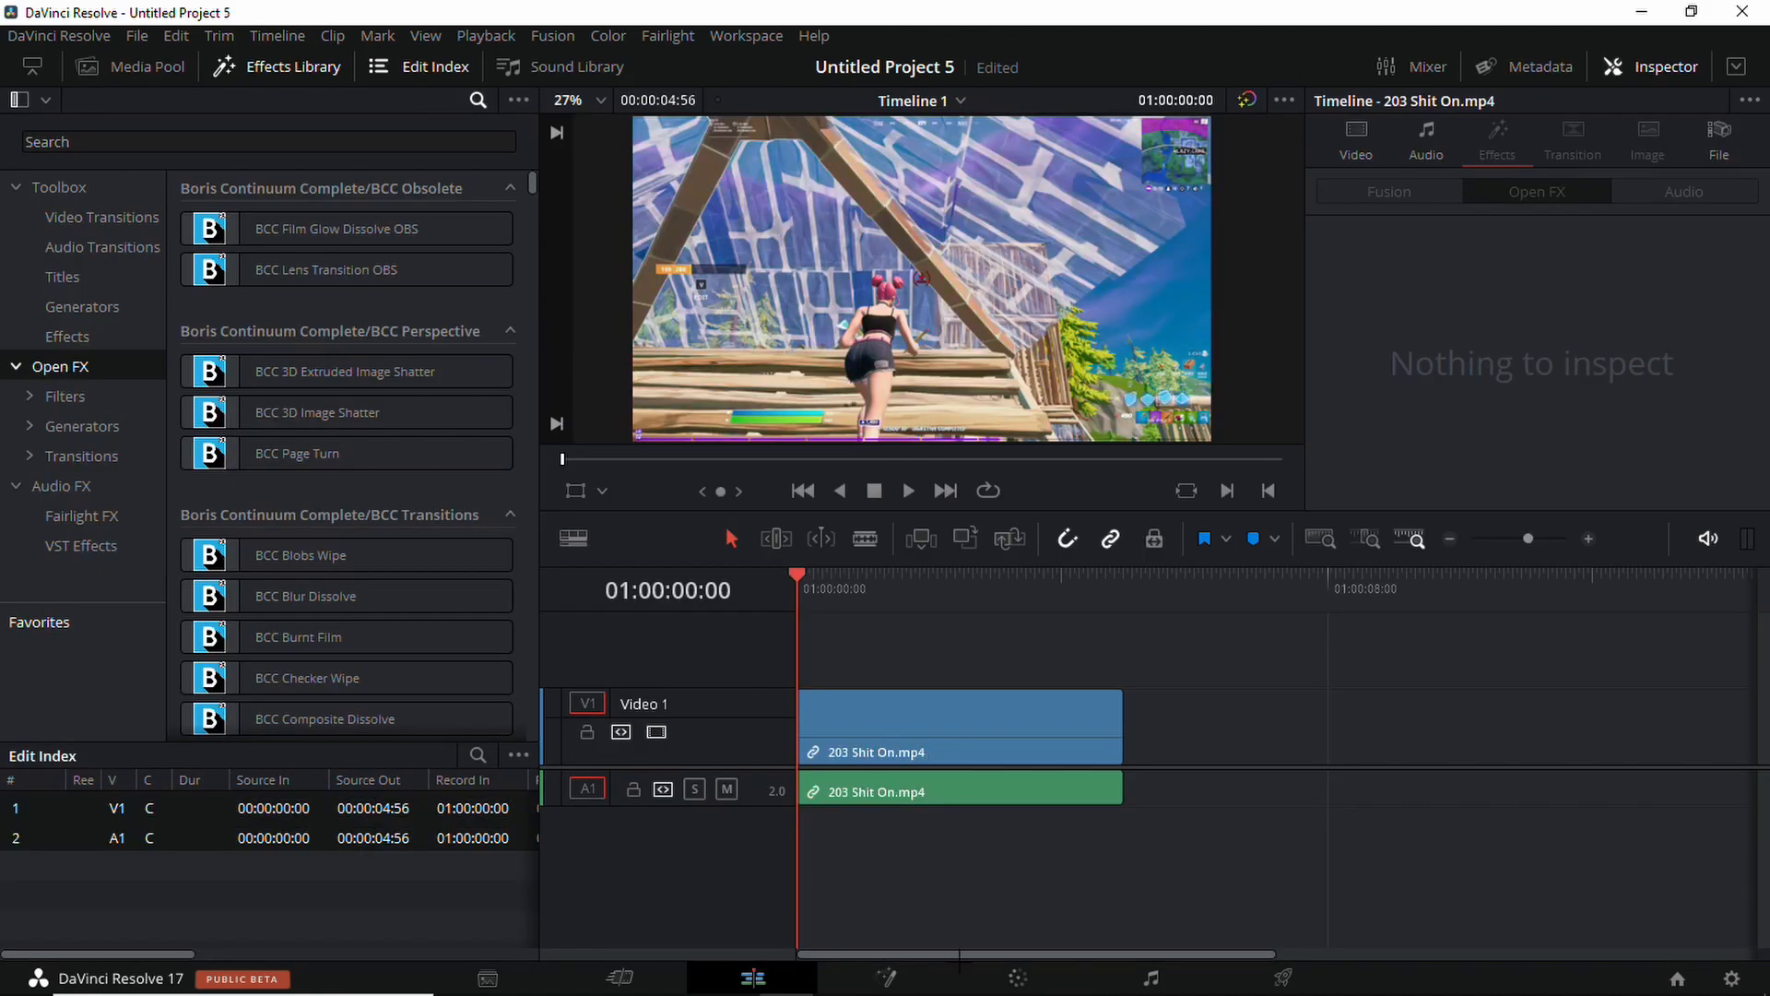
pyautogui.click(886, 976)
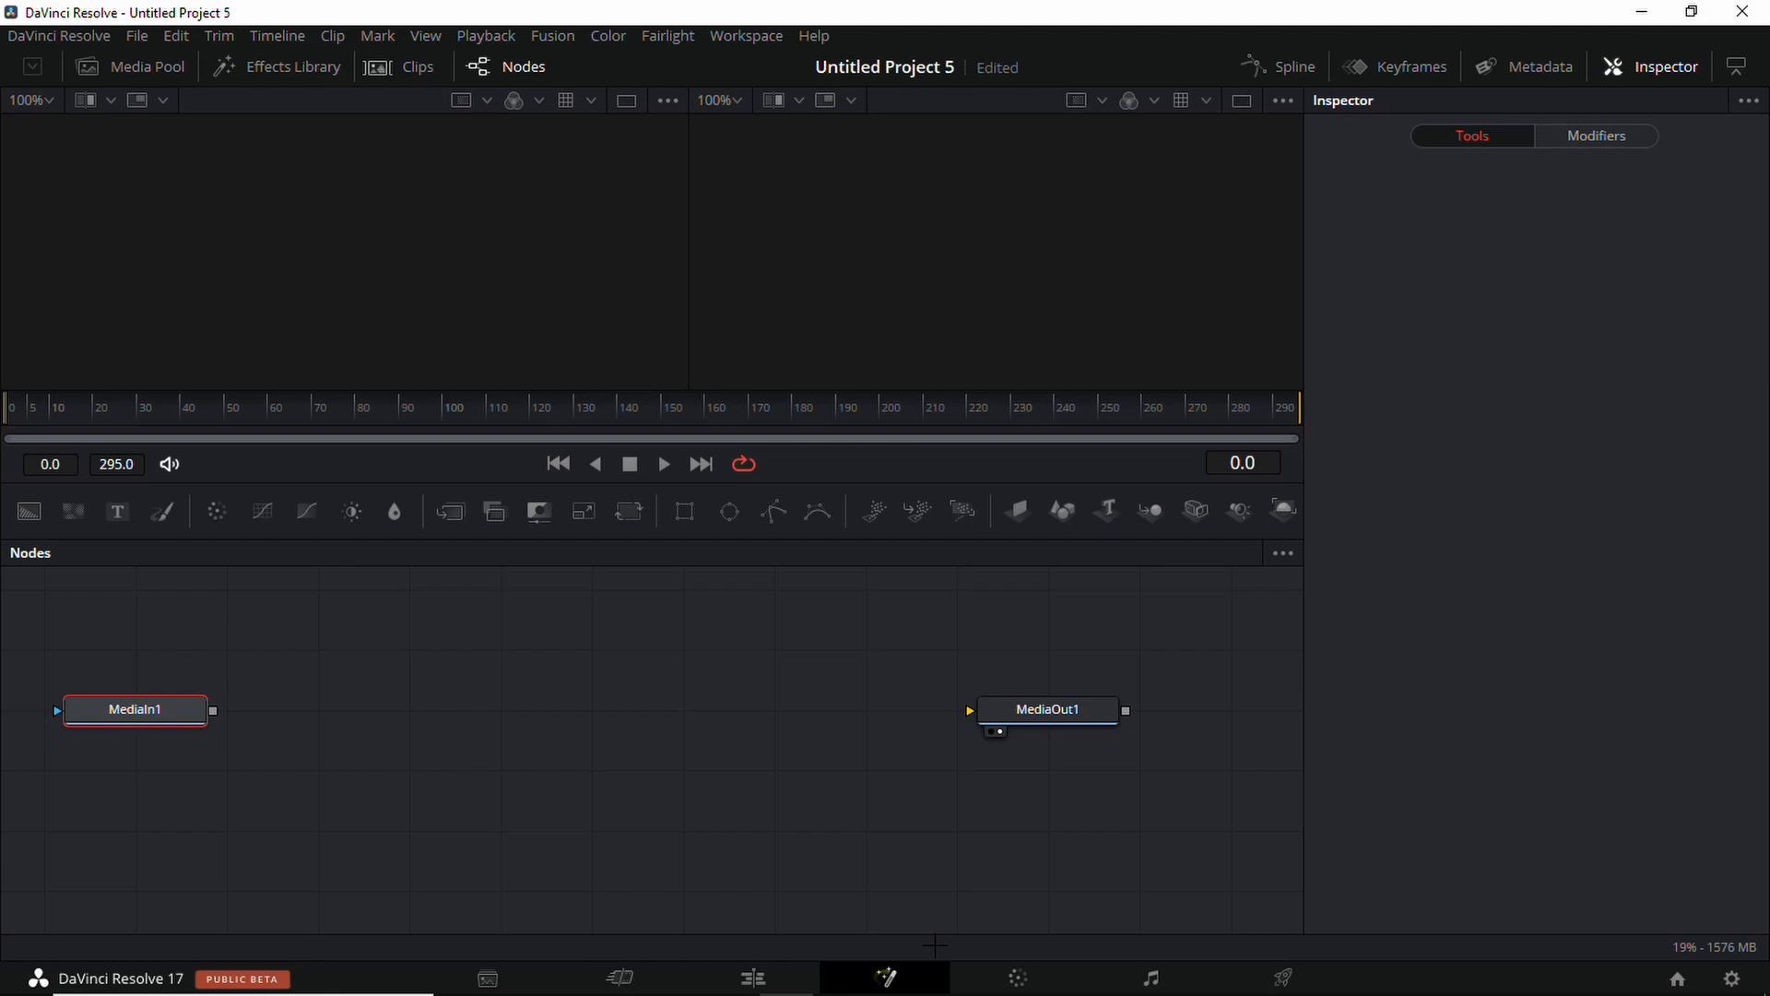
# - Link MediaIn1 to MediaOut1 through an S_HueSatBright node with Hue Shift -0.05
pyautogui.moveTo(211, 710); pyautogui.dragTo(969, 710)
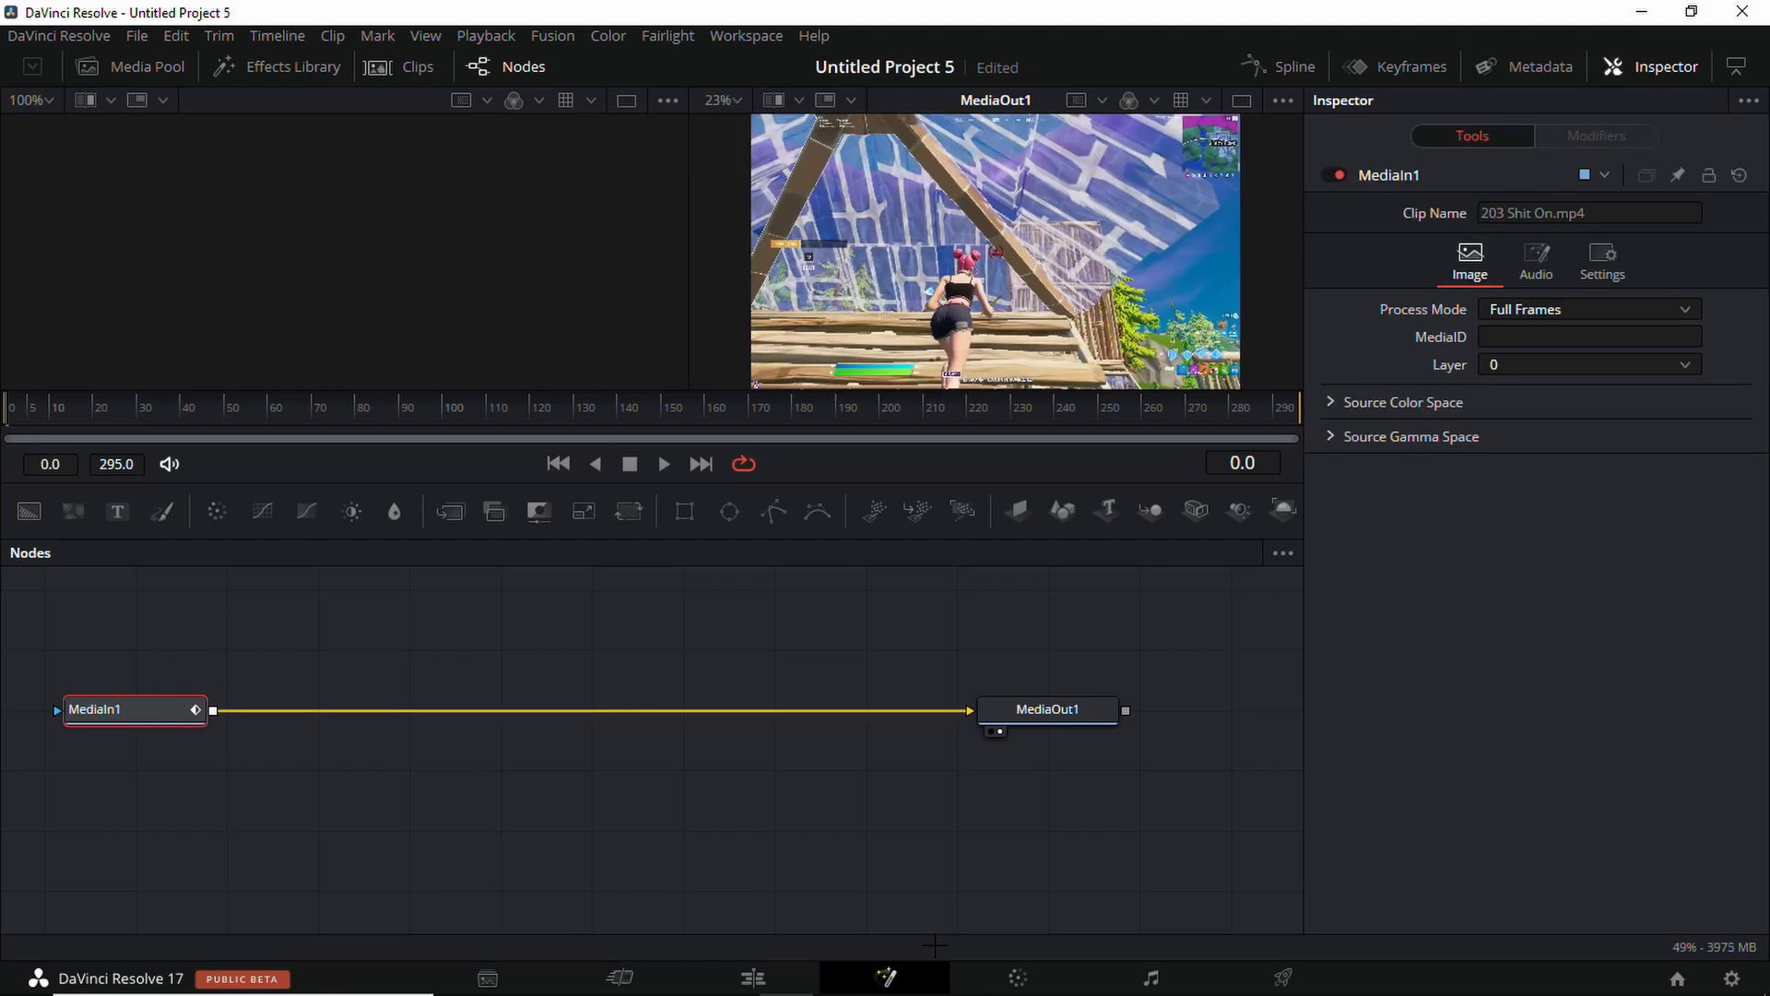
pyautogui.moveTo(1115, 583)
pyautogui.write('s_hue')
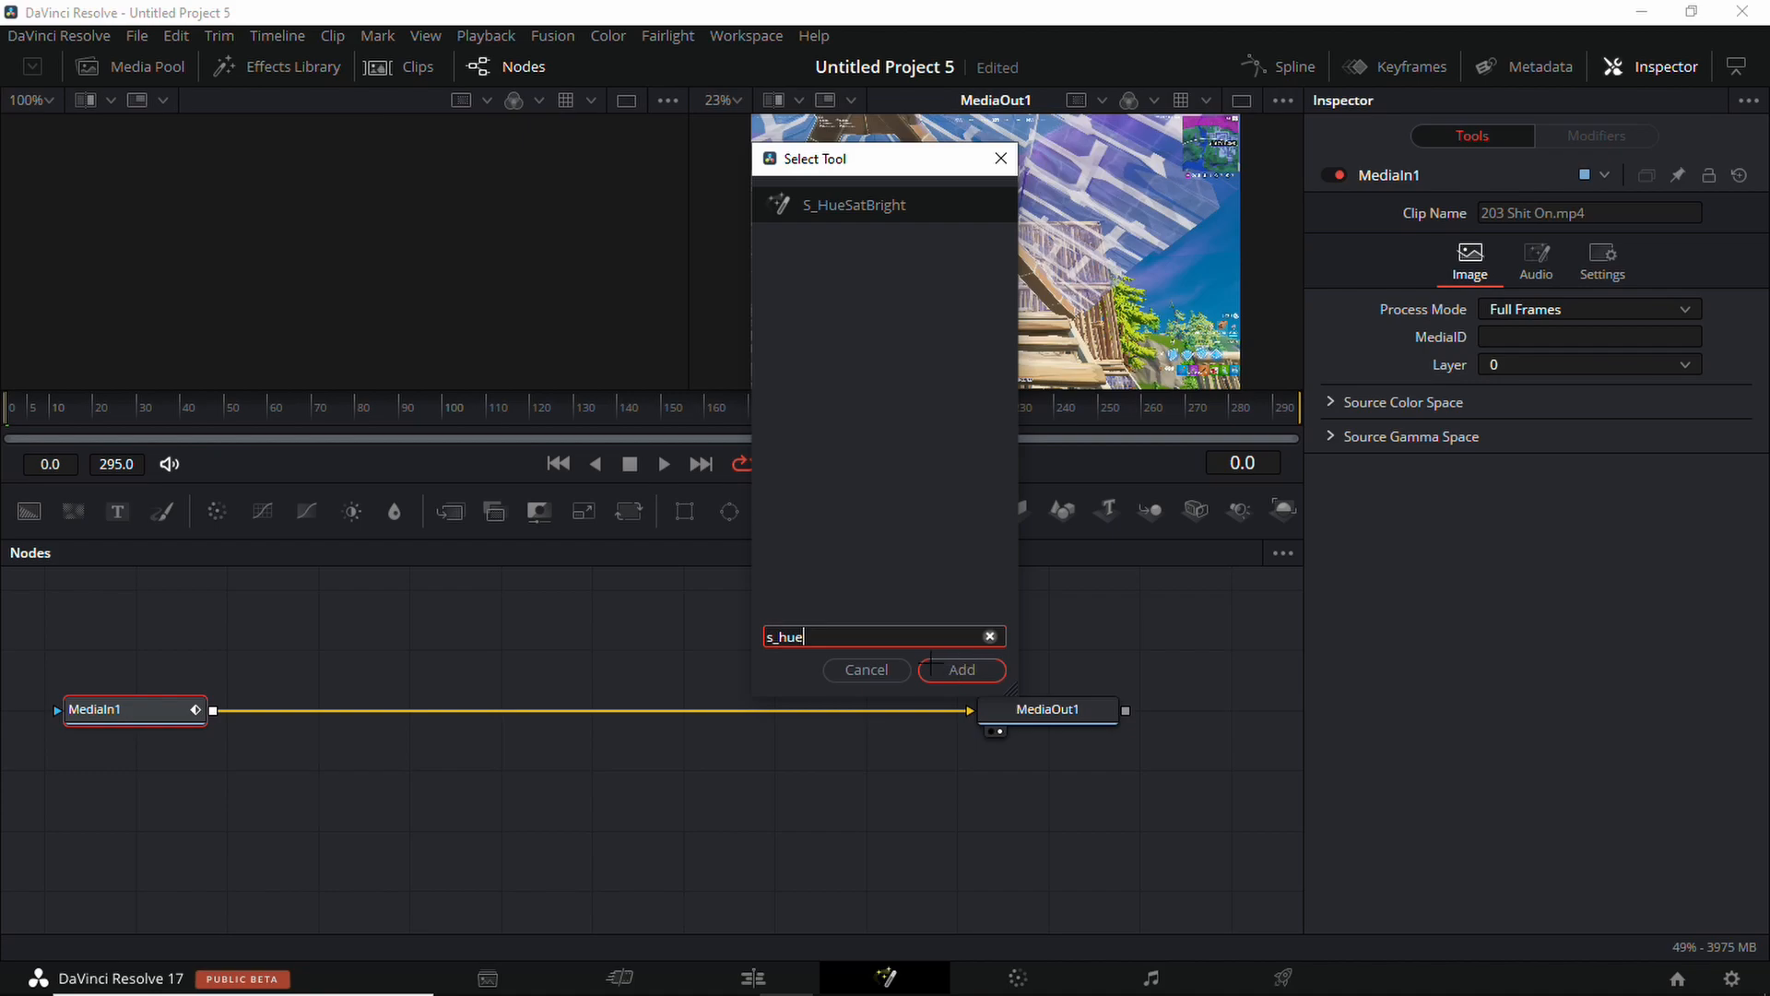
pyautogui.click(961, 669)
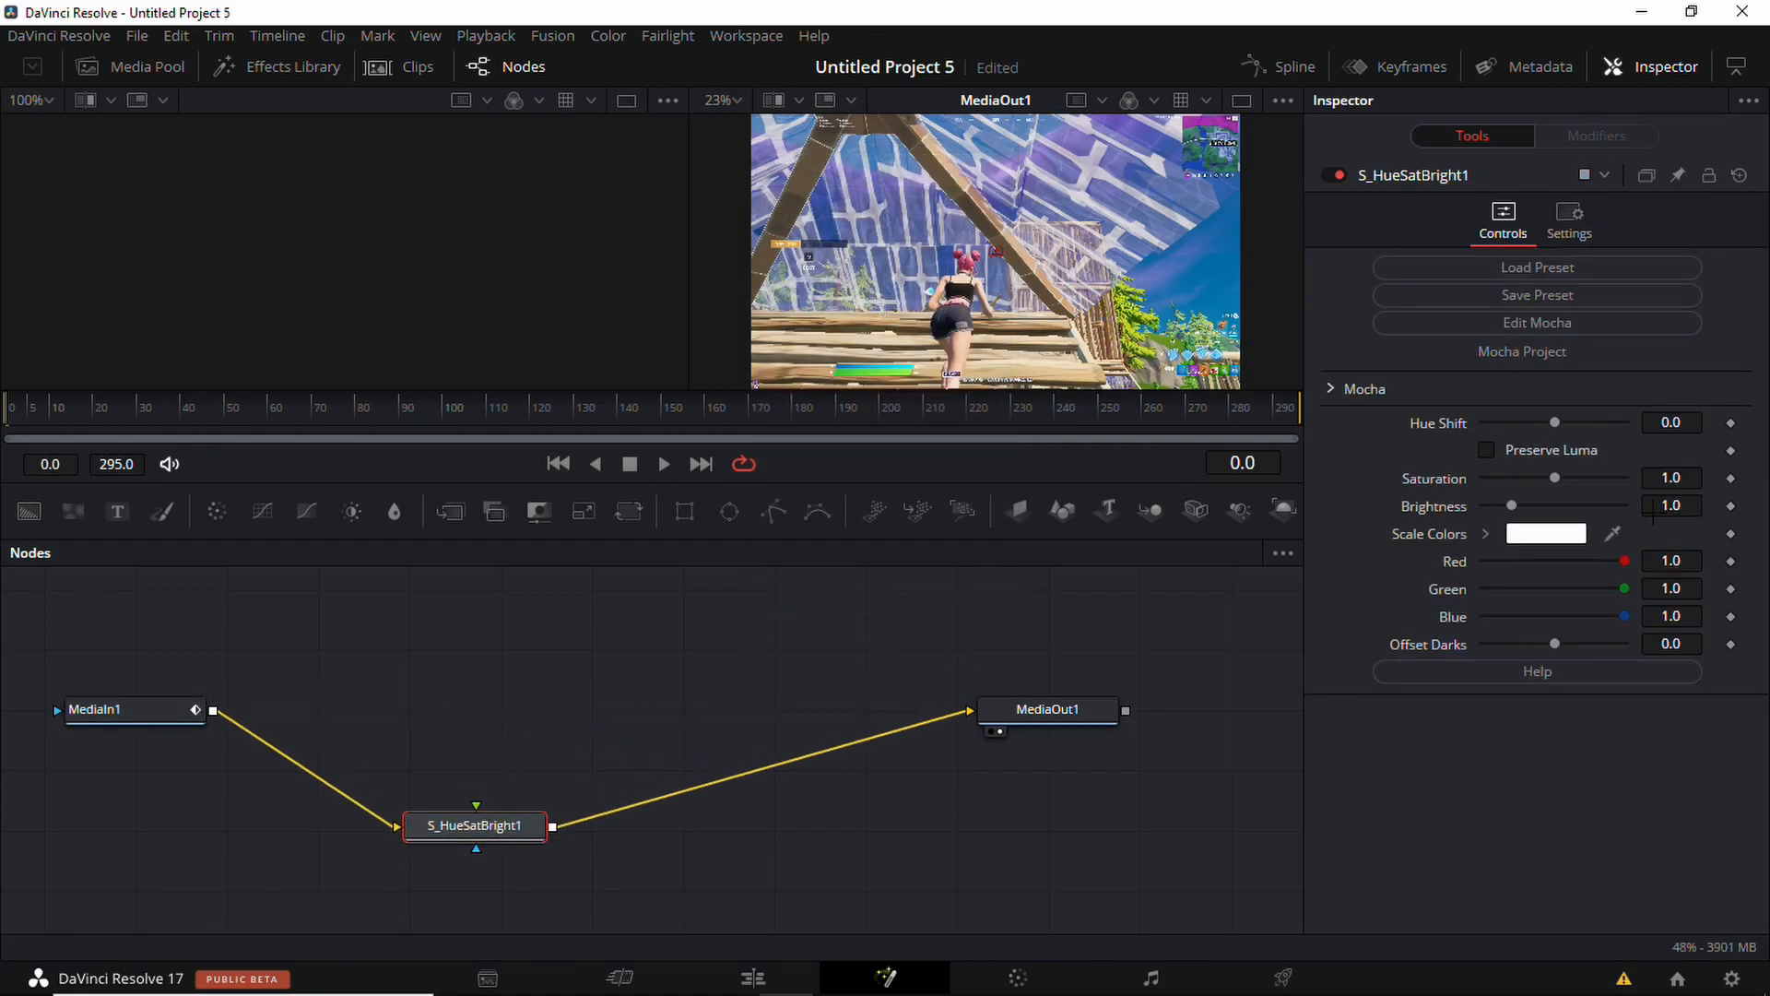
pyautogui.click(1670, 423)
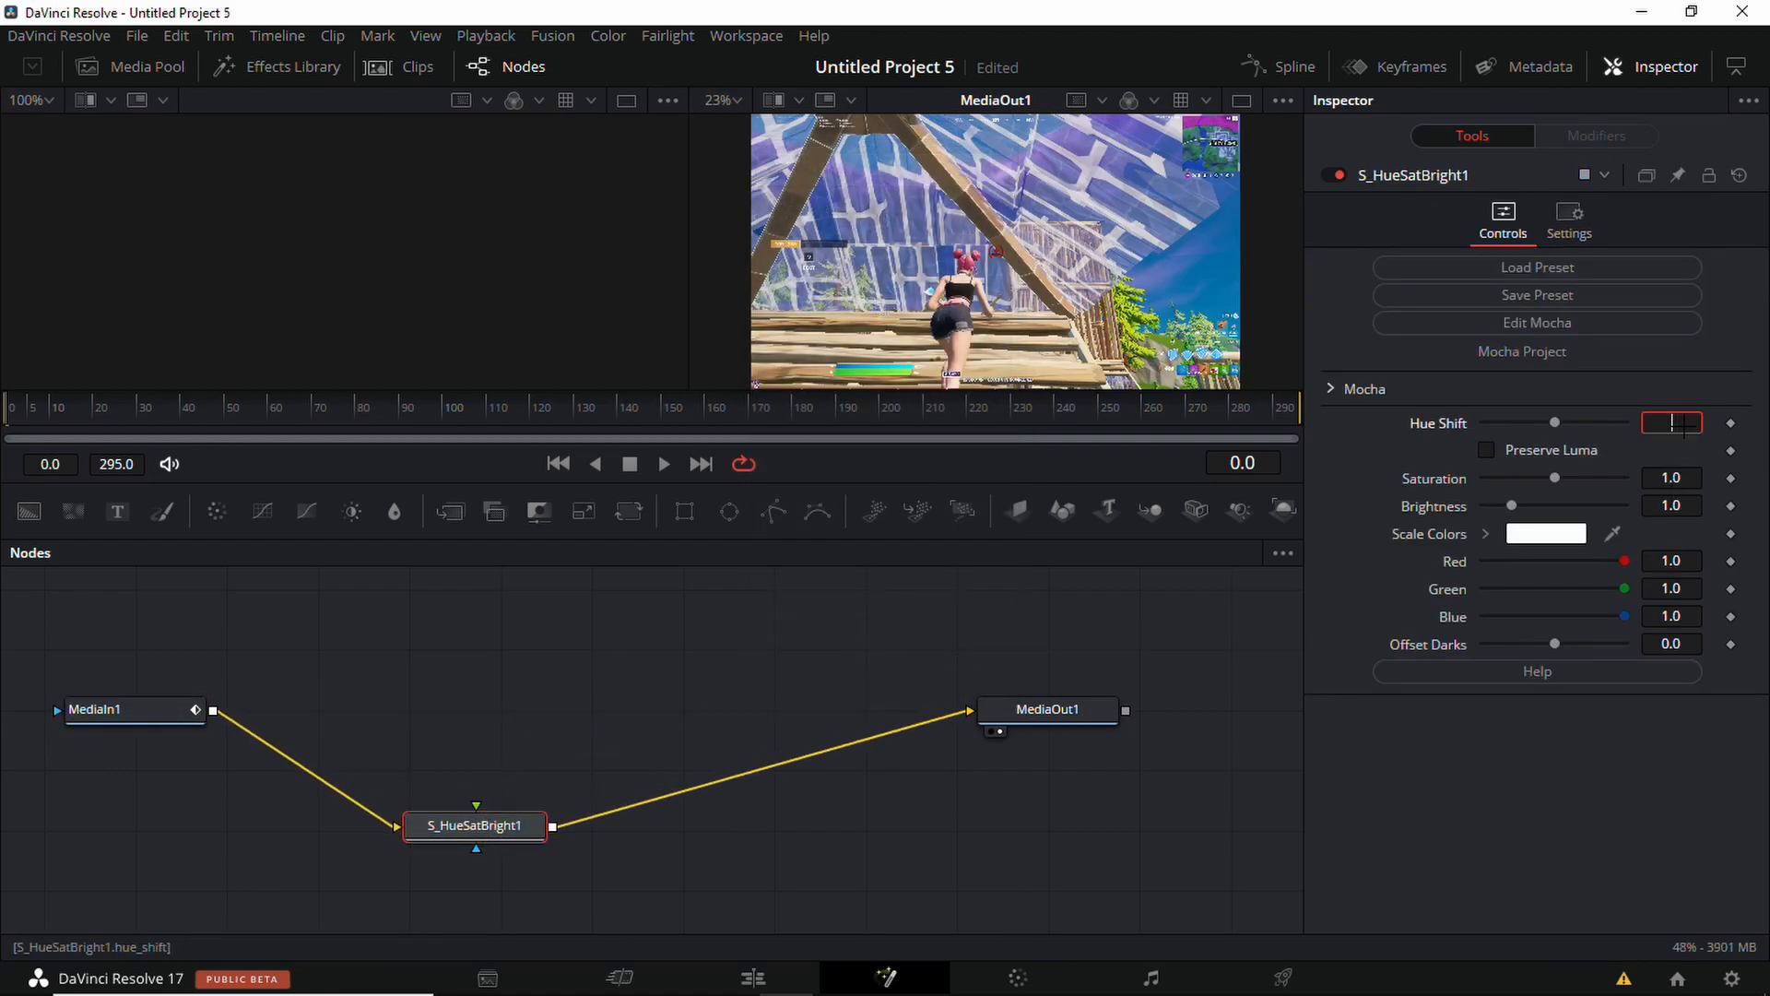
pyautogui.write('-.05')
pyautogui.write('s')
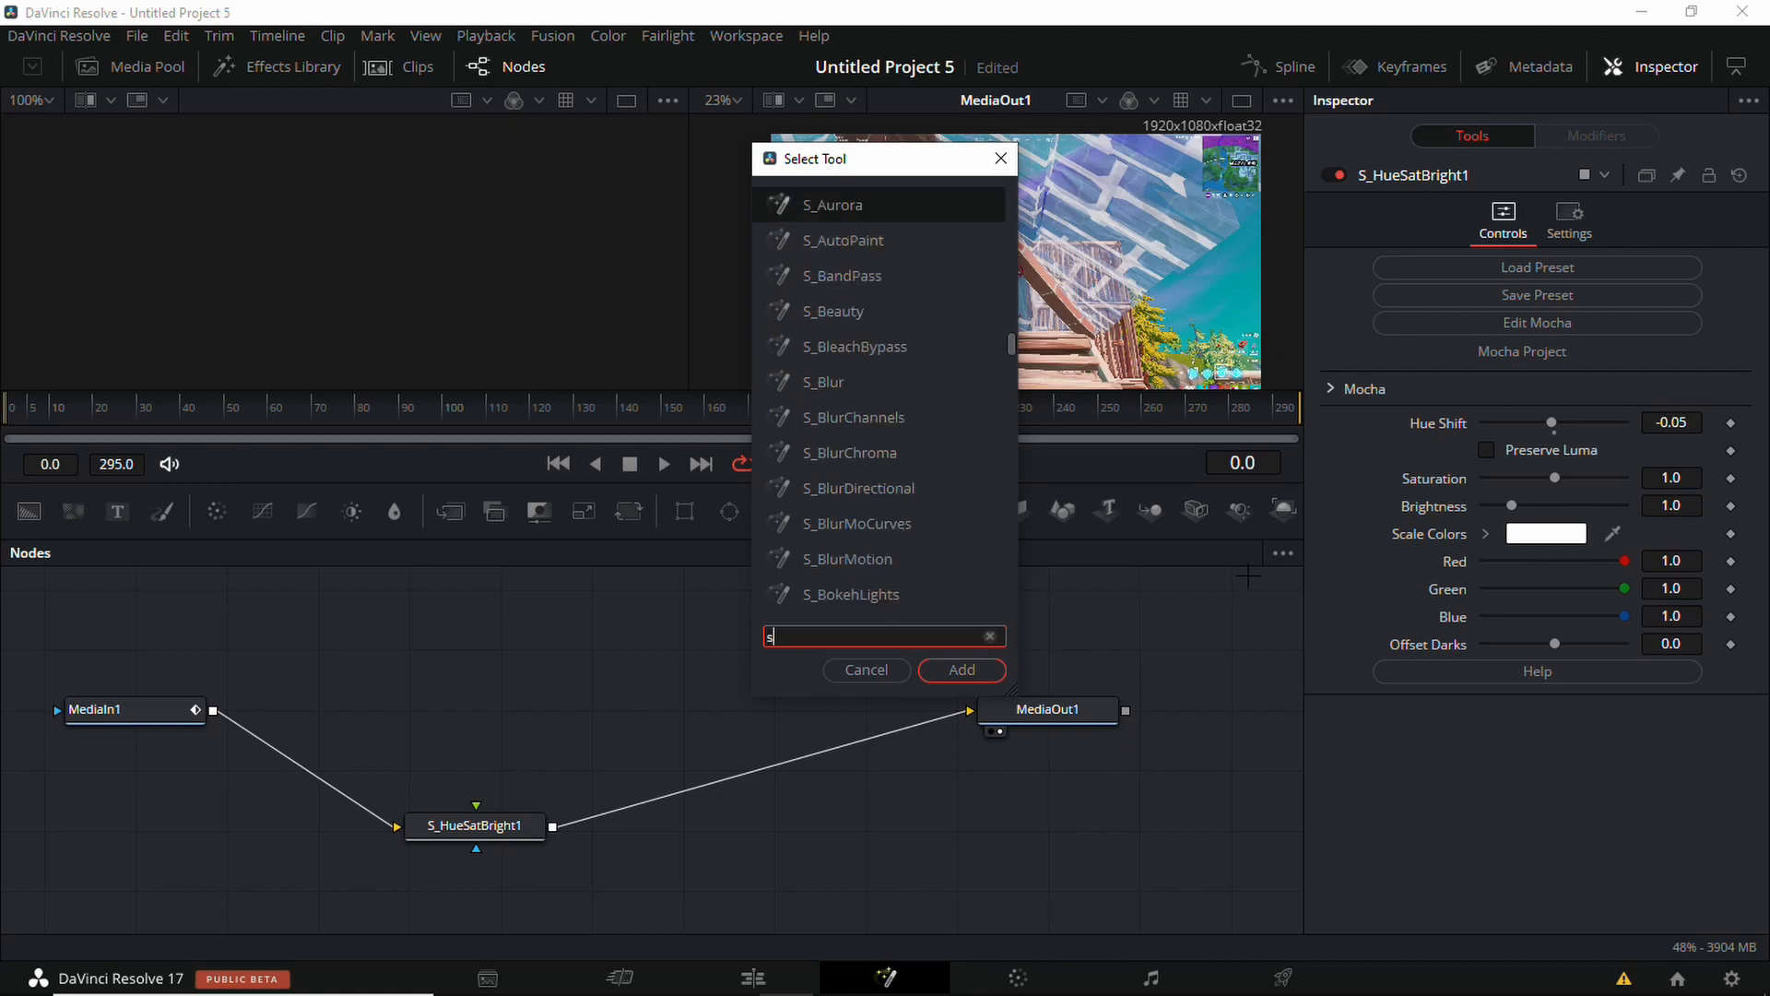
# - Insert an S_Vignette node after S_HueSatBright1 with its radius set to about 1.207
pyautogui.write('_vign')
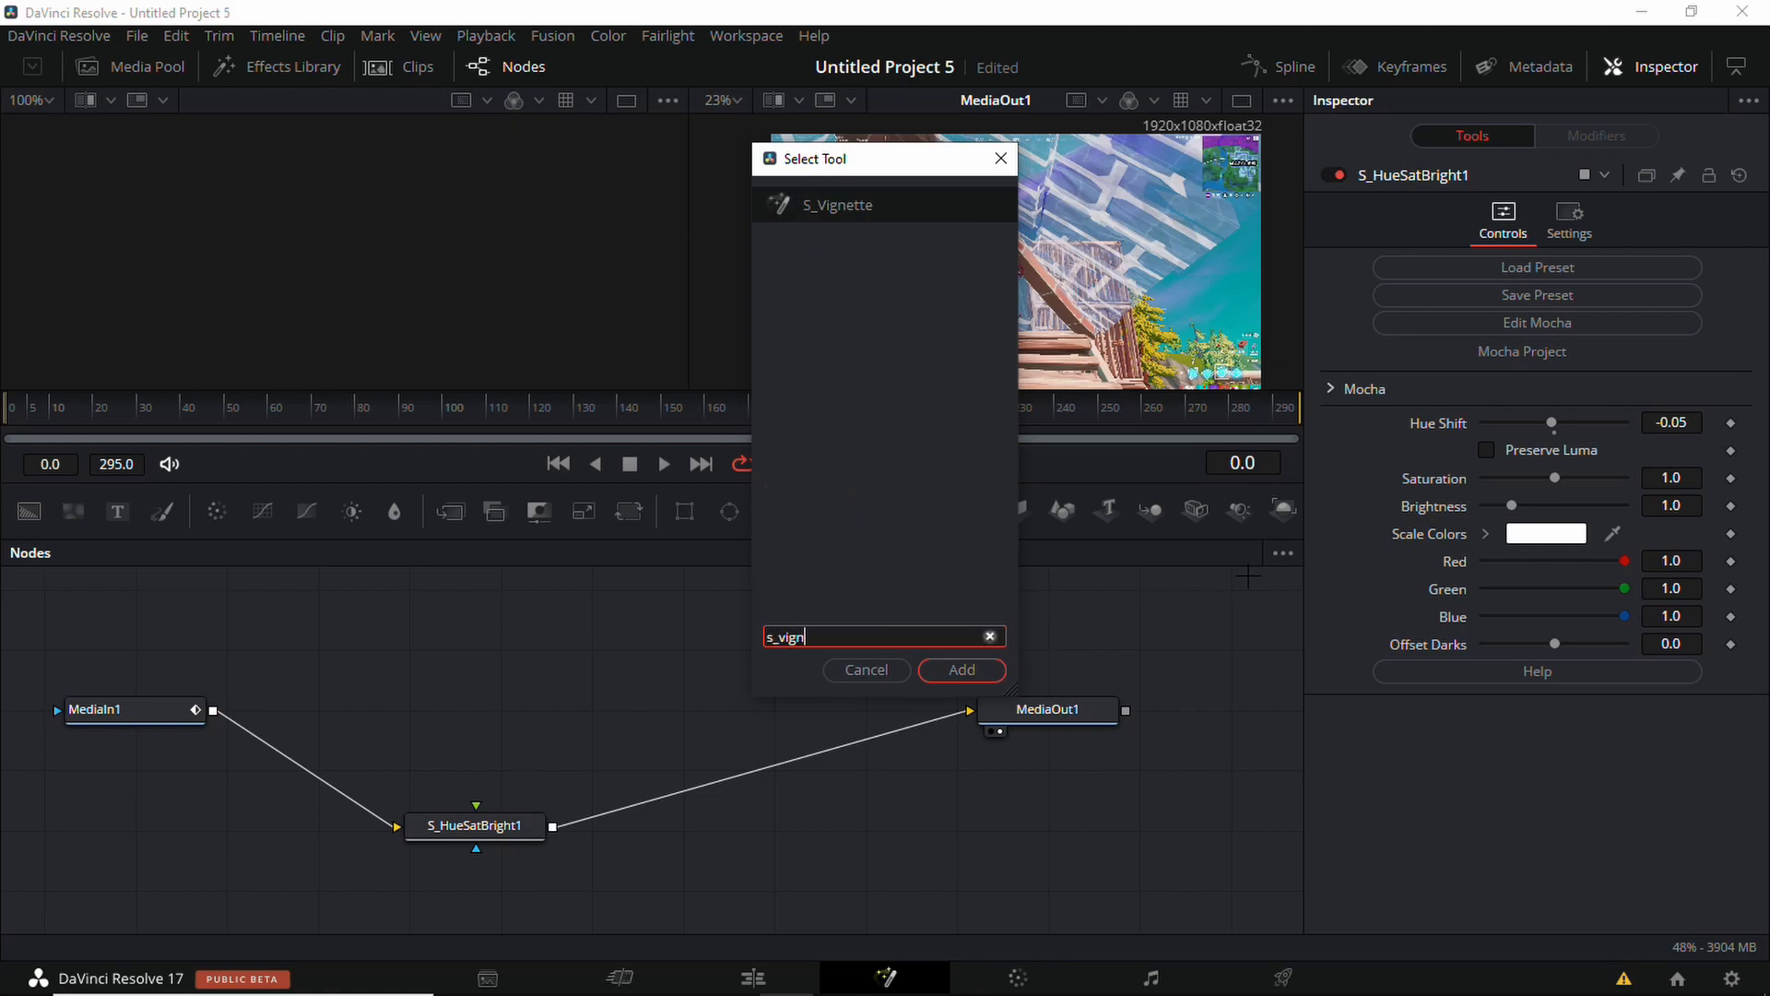
pyautogui.click(961, 668)
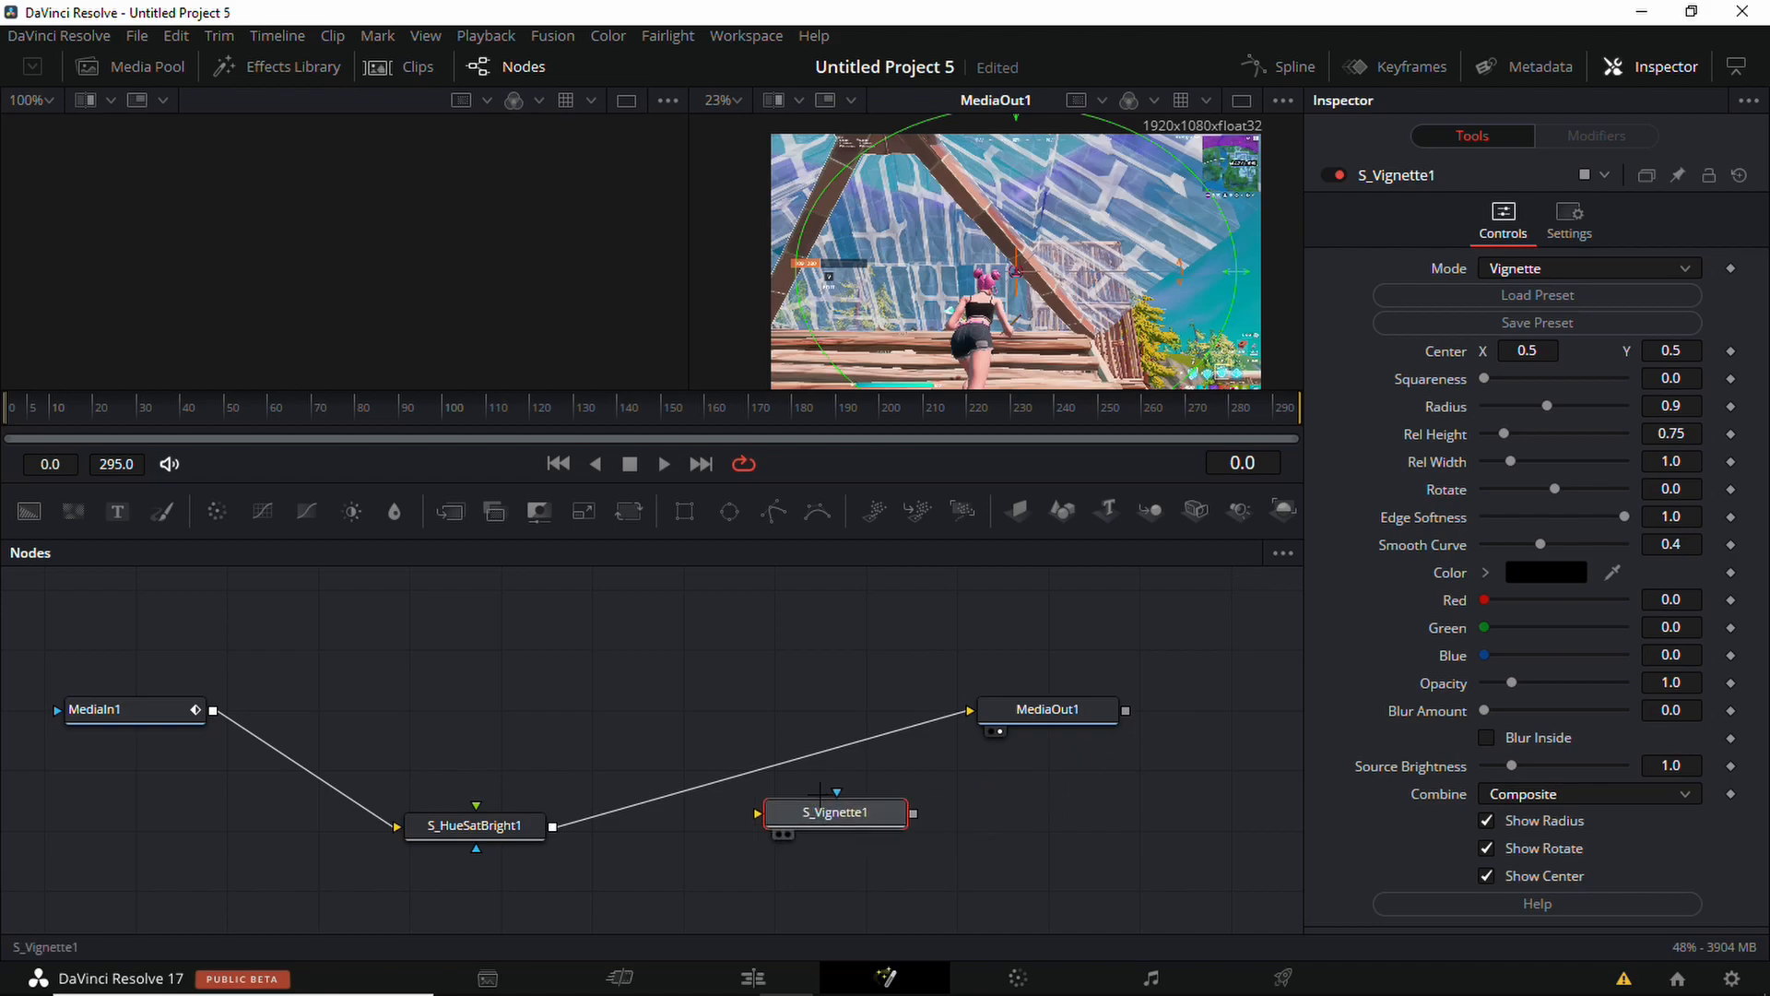
pyautogui.moveTo(835, 814); pyautogui.dragTo(706, 768)
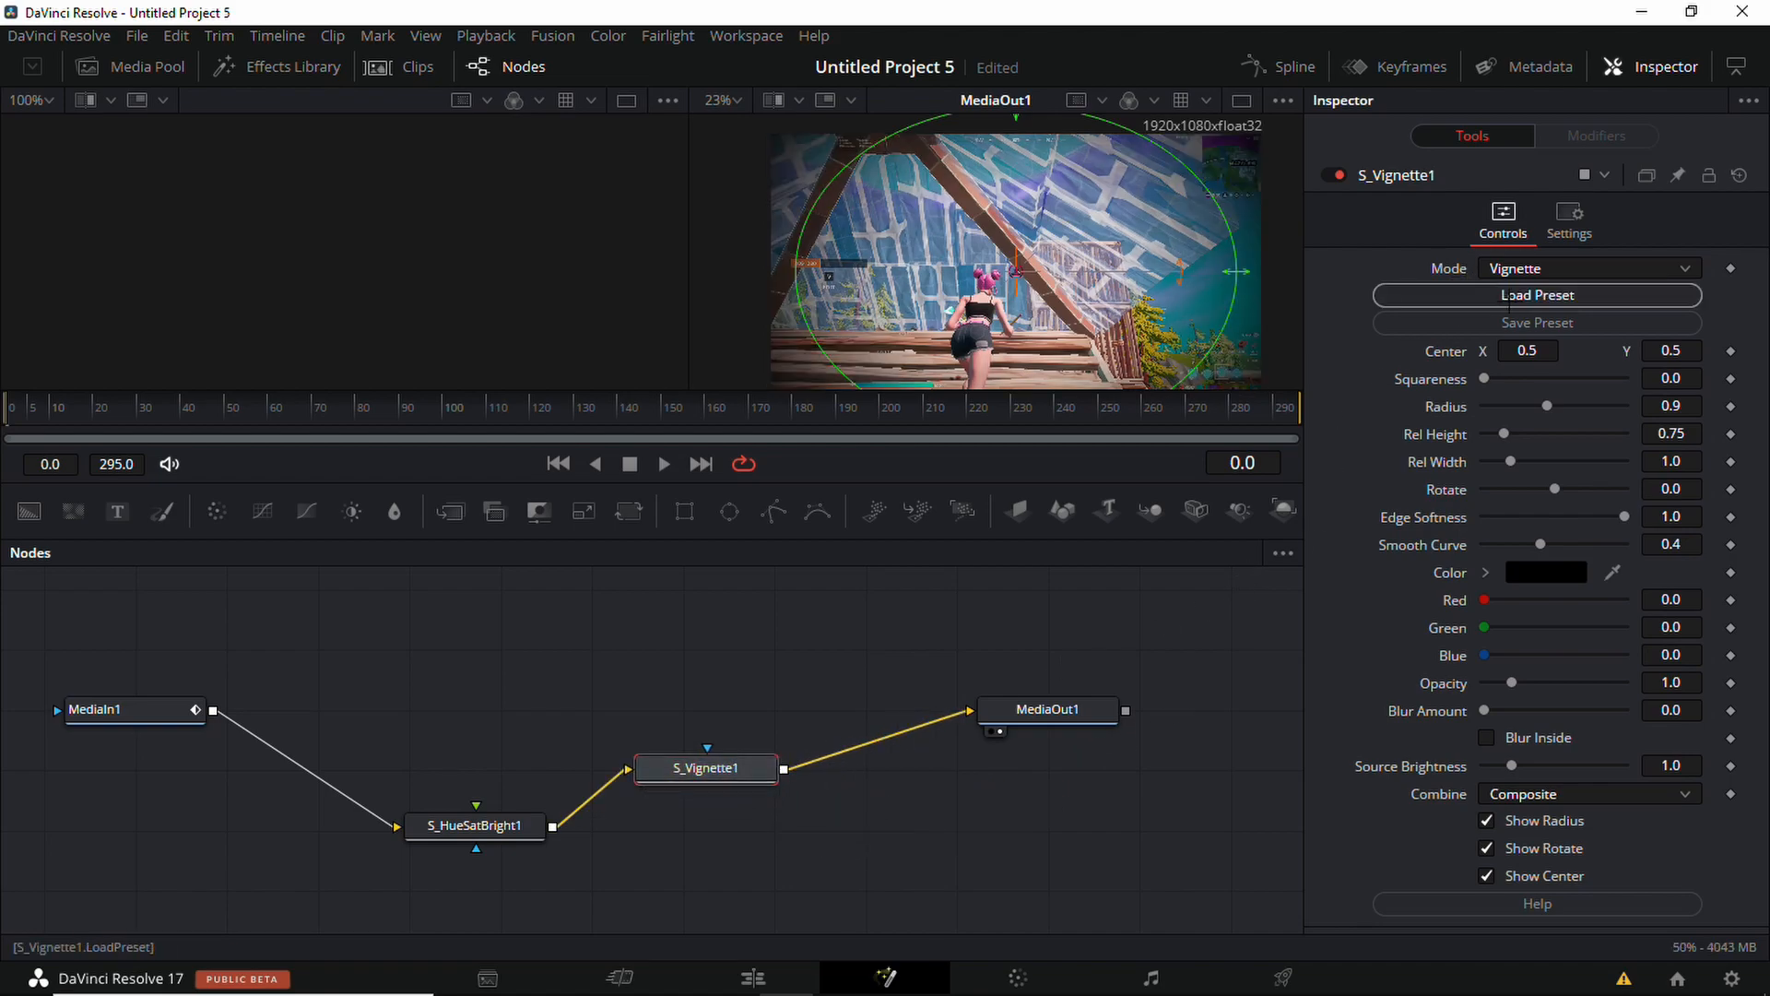
pyautogui.click(1671, 406)
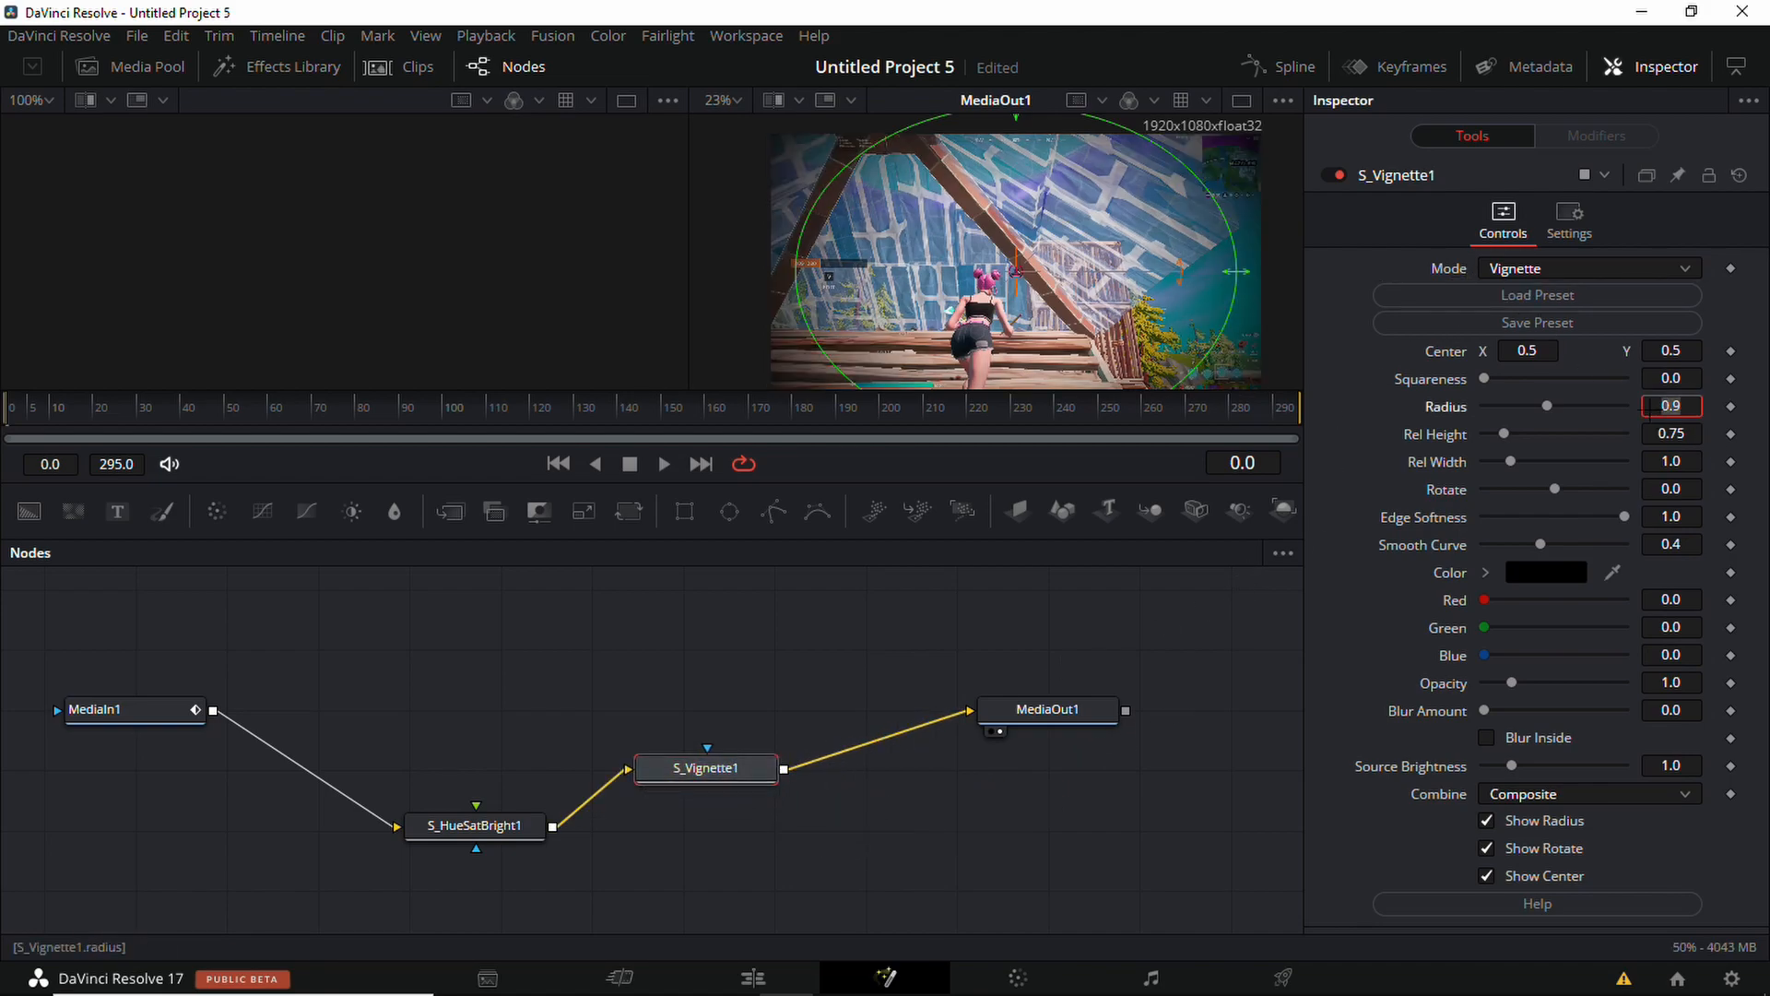
pyautogui.moveTo(1548, 406); pyautogui.dragTo(1580, 406)
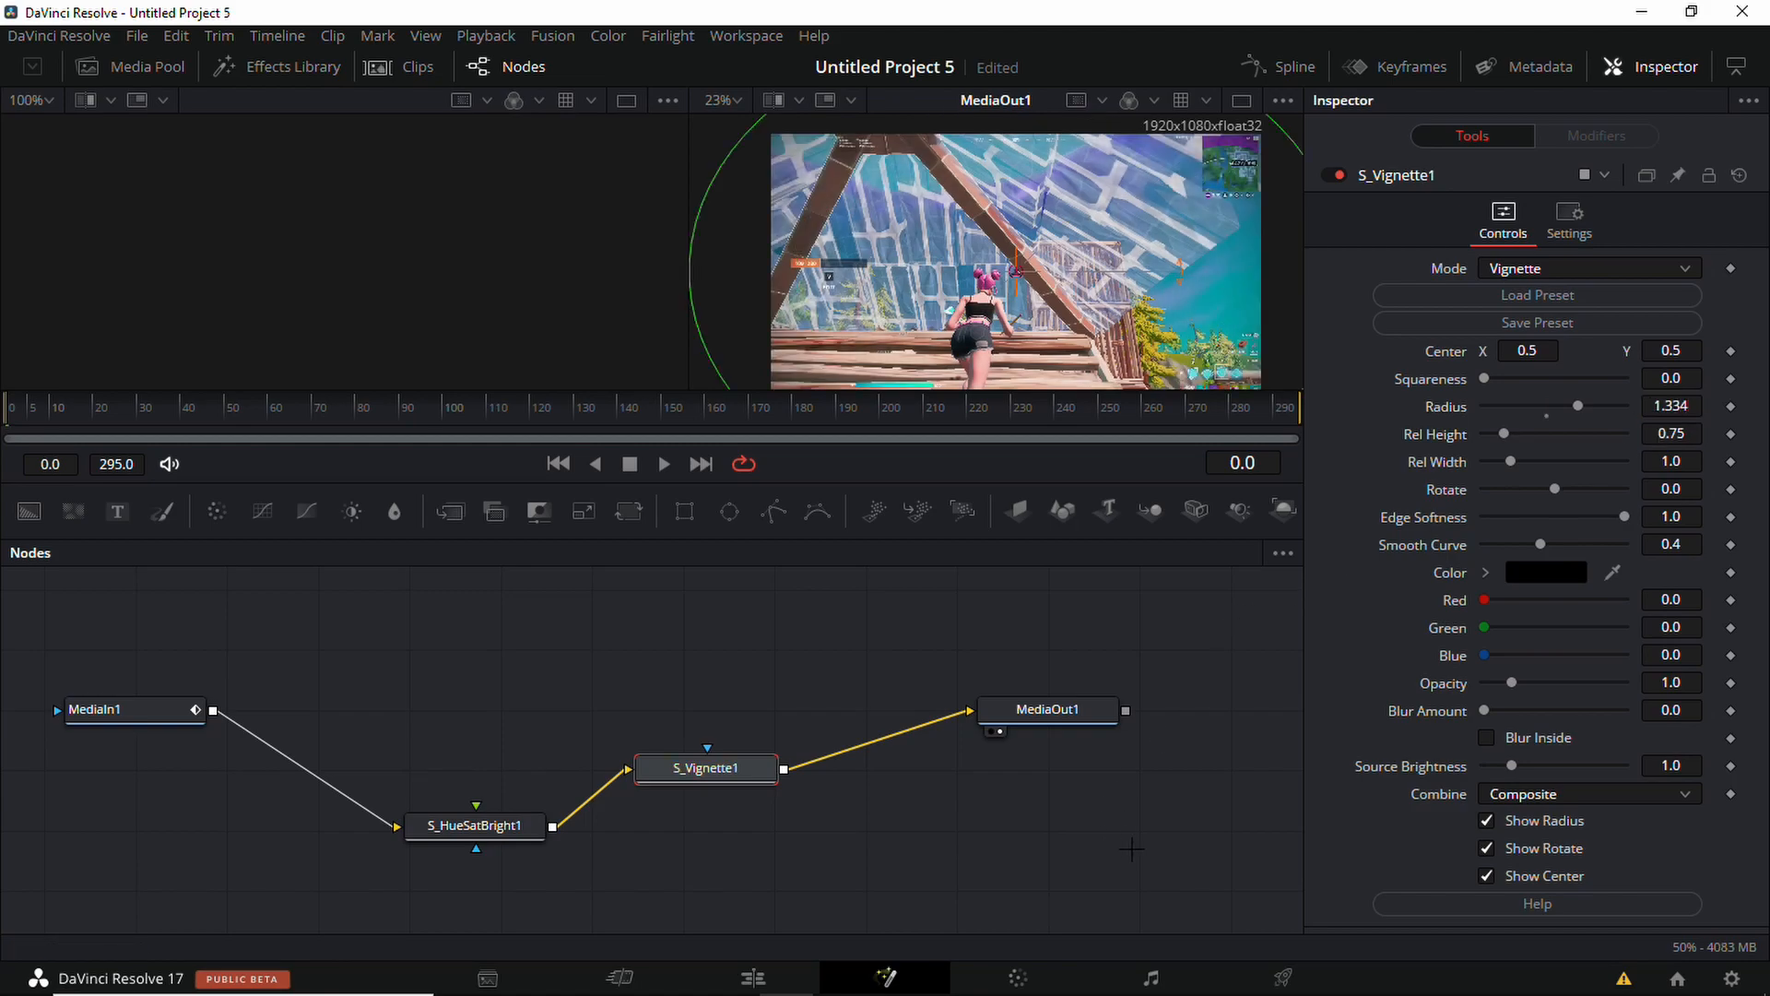
pyautogui.moveTo(1580, 406); pyautogui.dragTo(1547, 406)
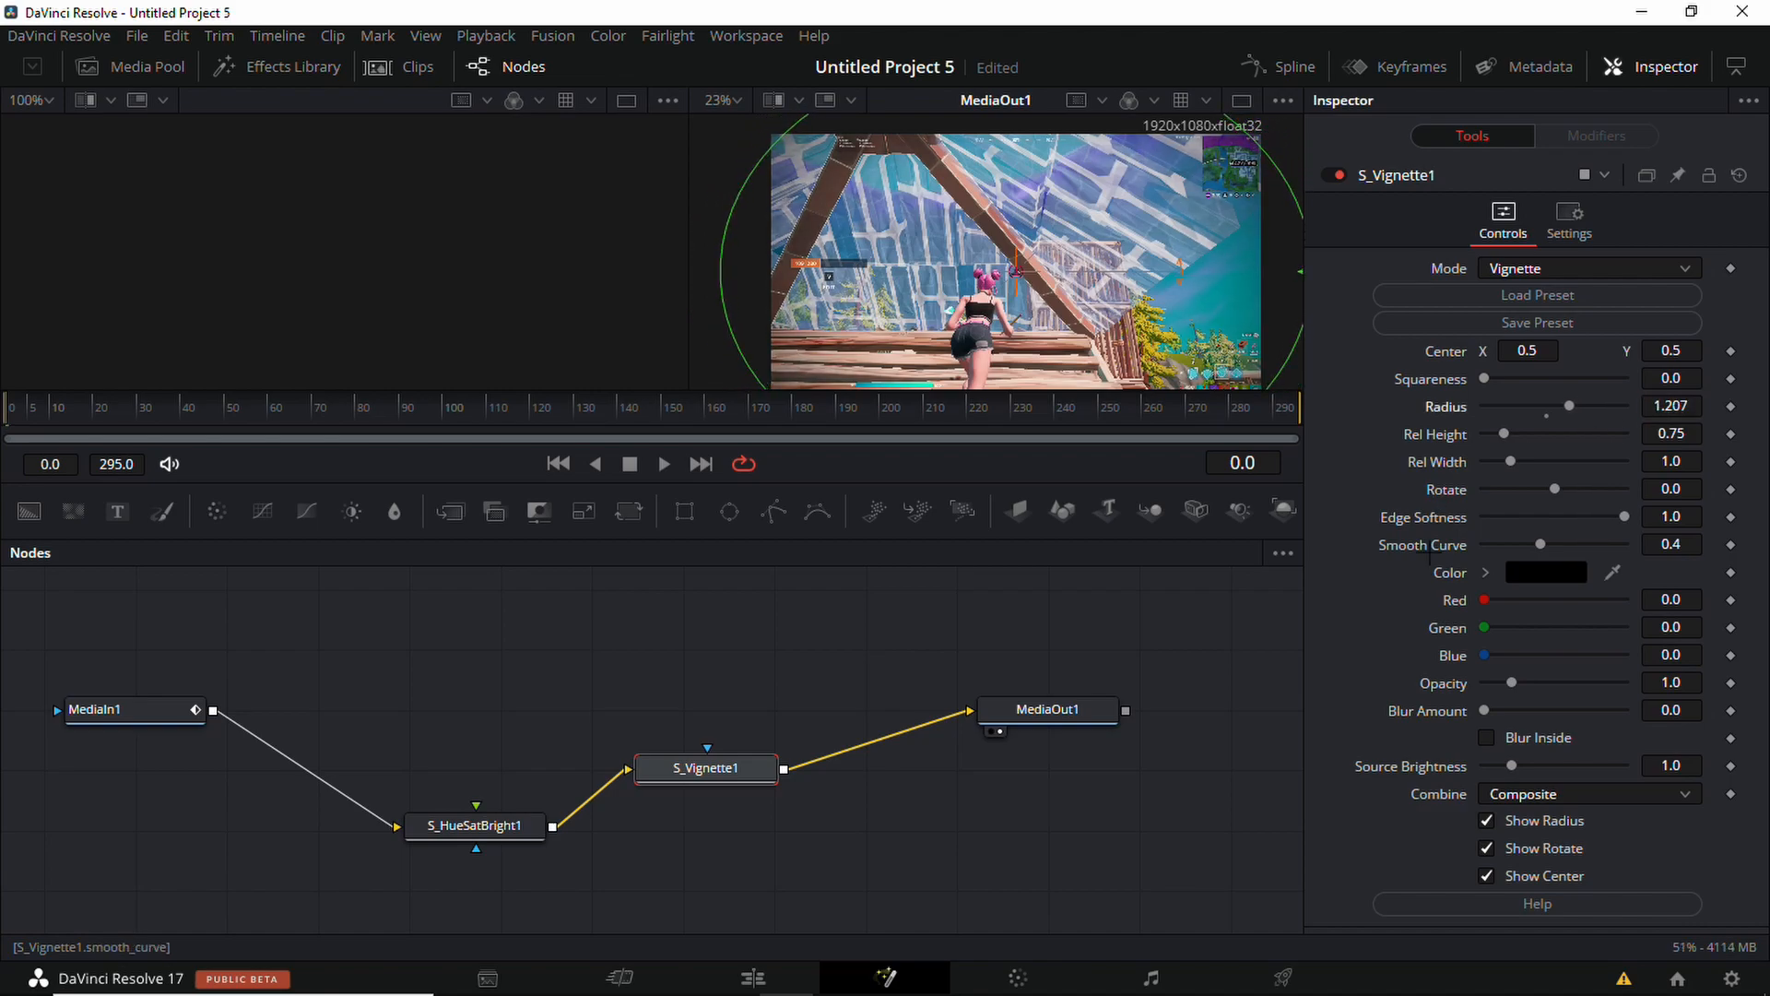
pyautogui.click(753, 977)
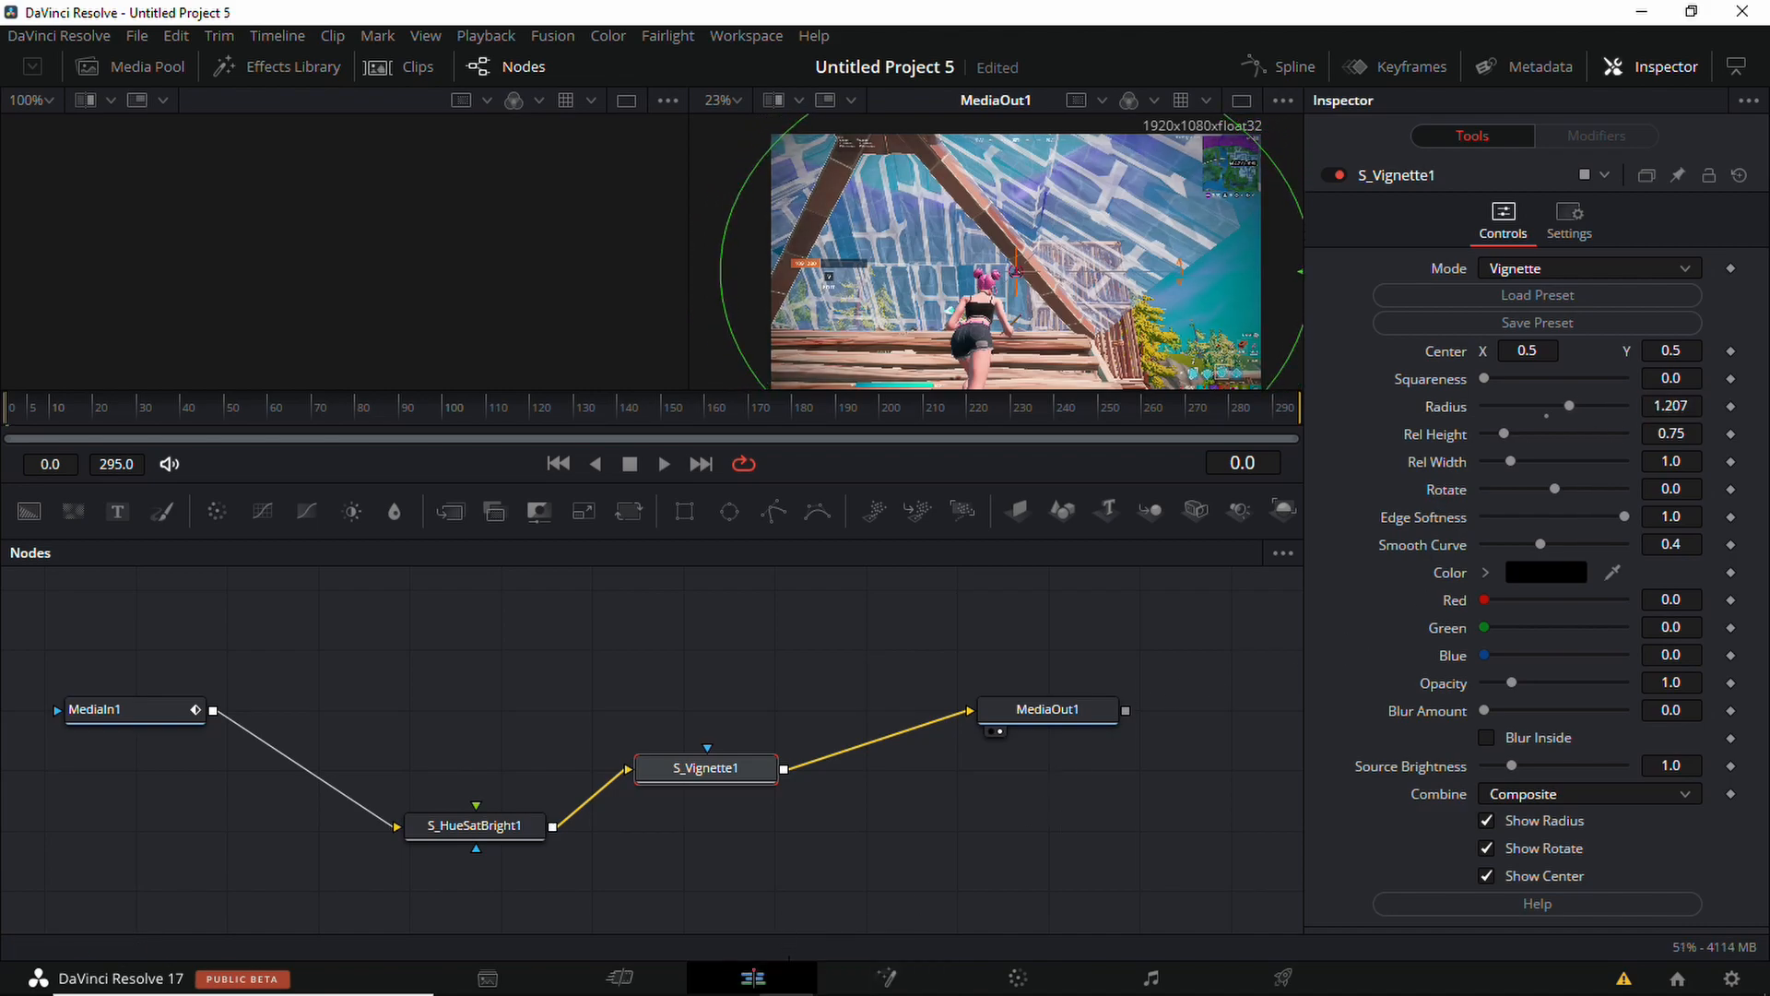